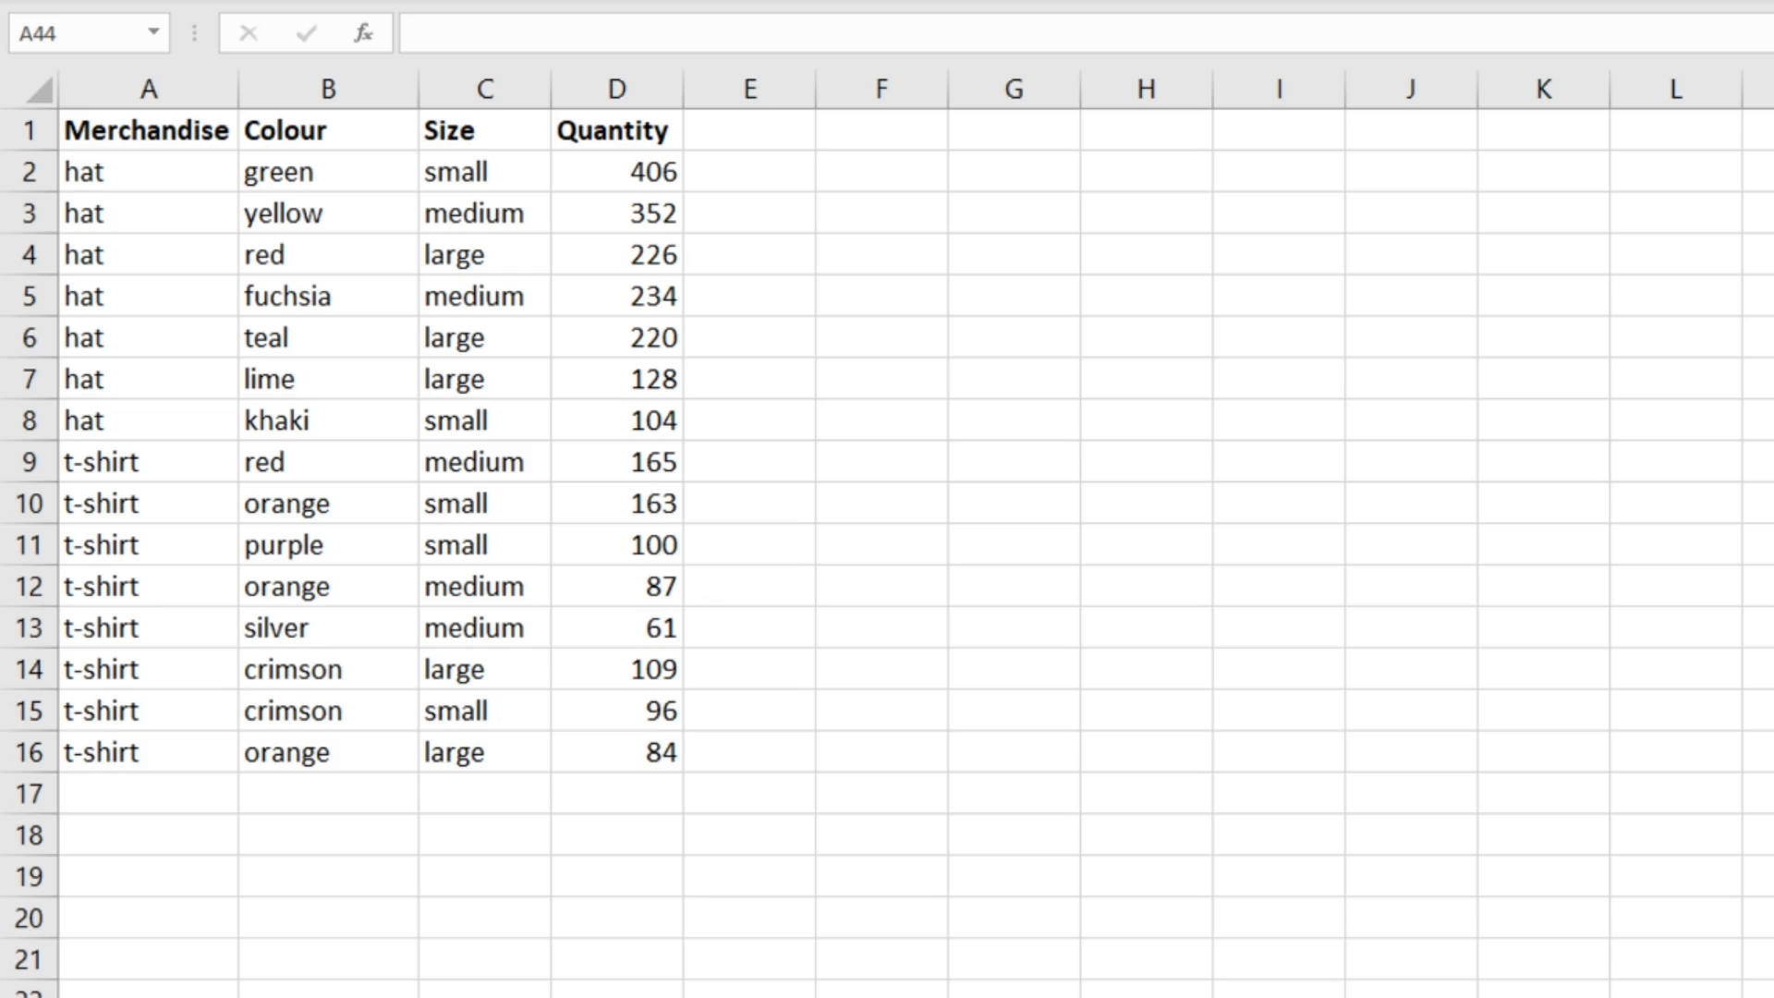
mouse_move(1335, 897)
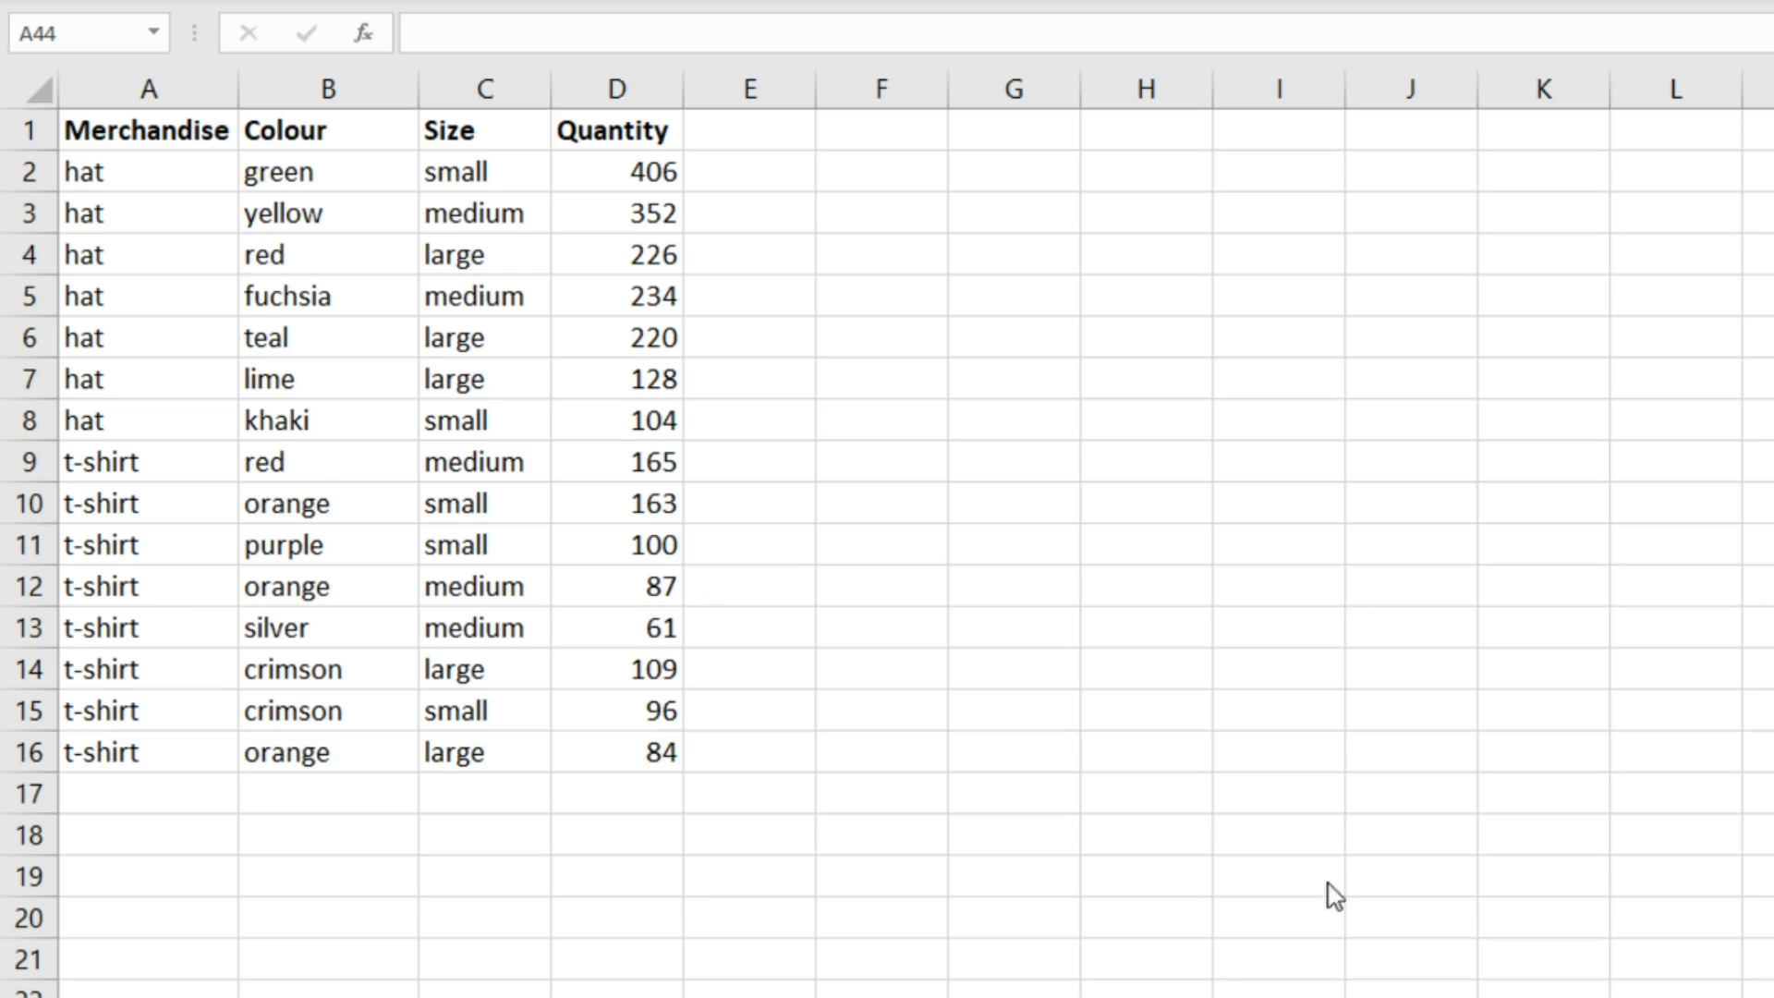
mouse_move(165, 651)
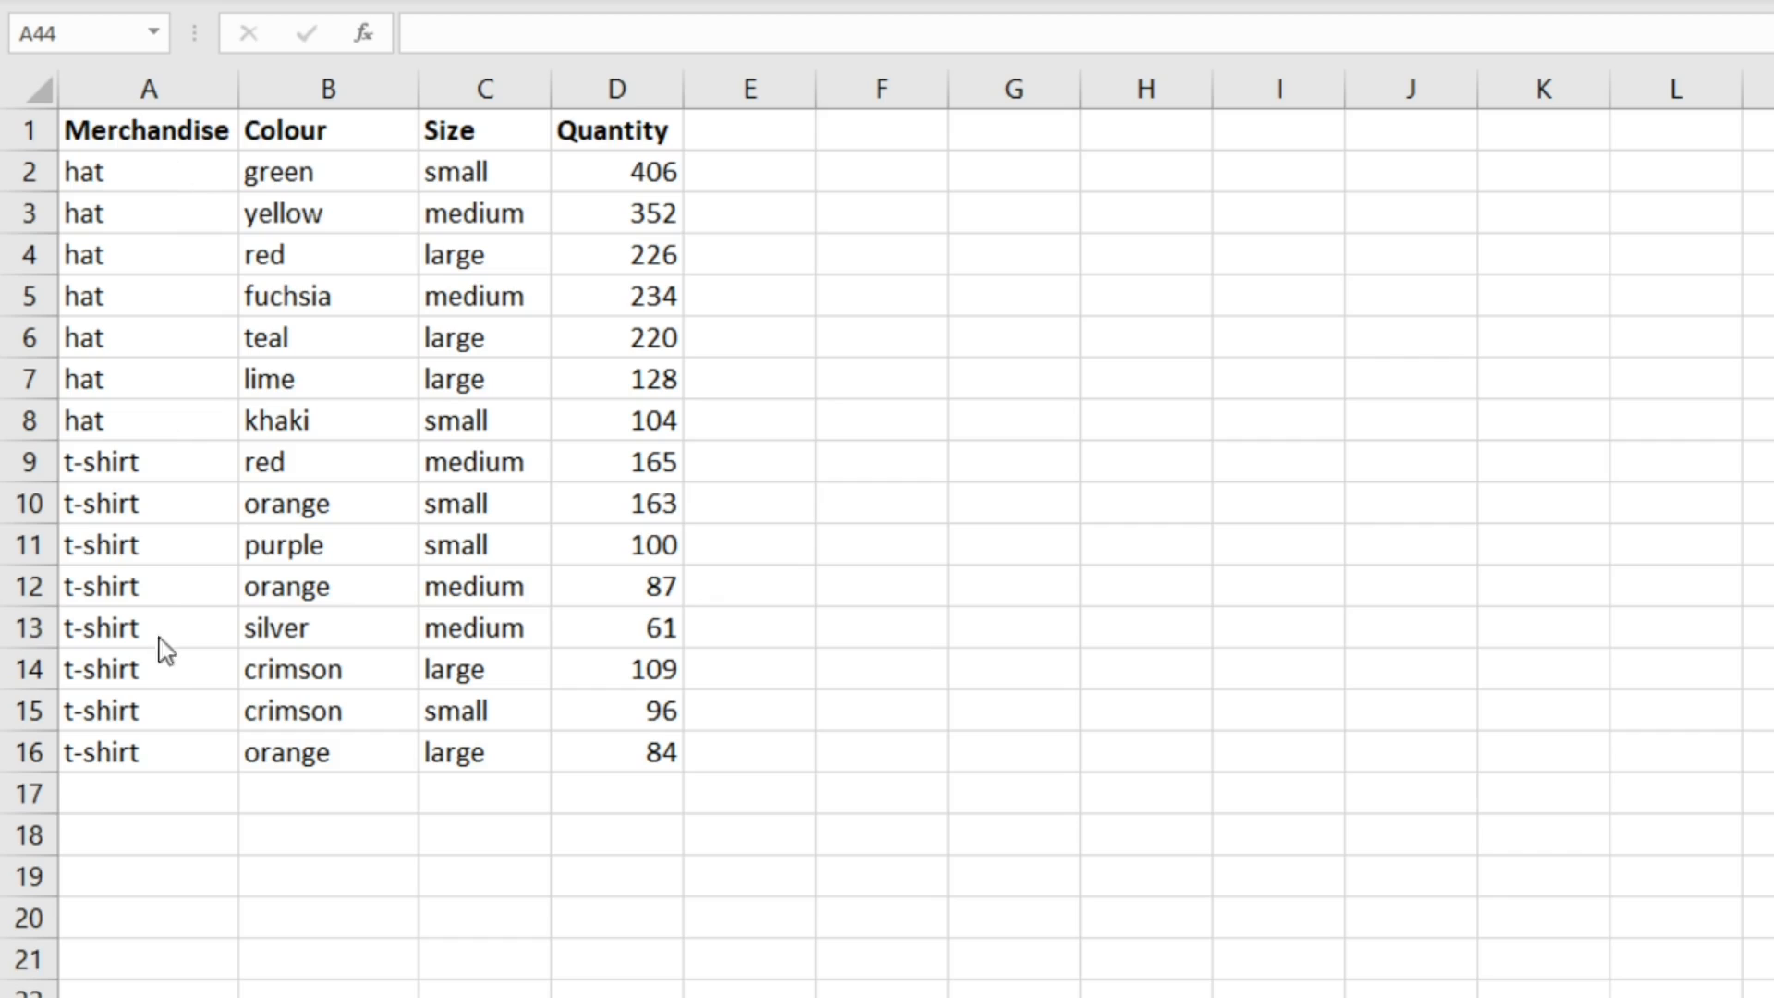
mouse_move(532, 183)
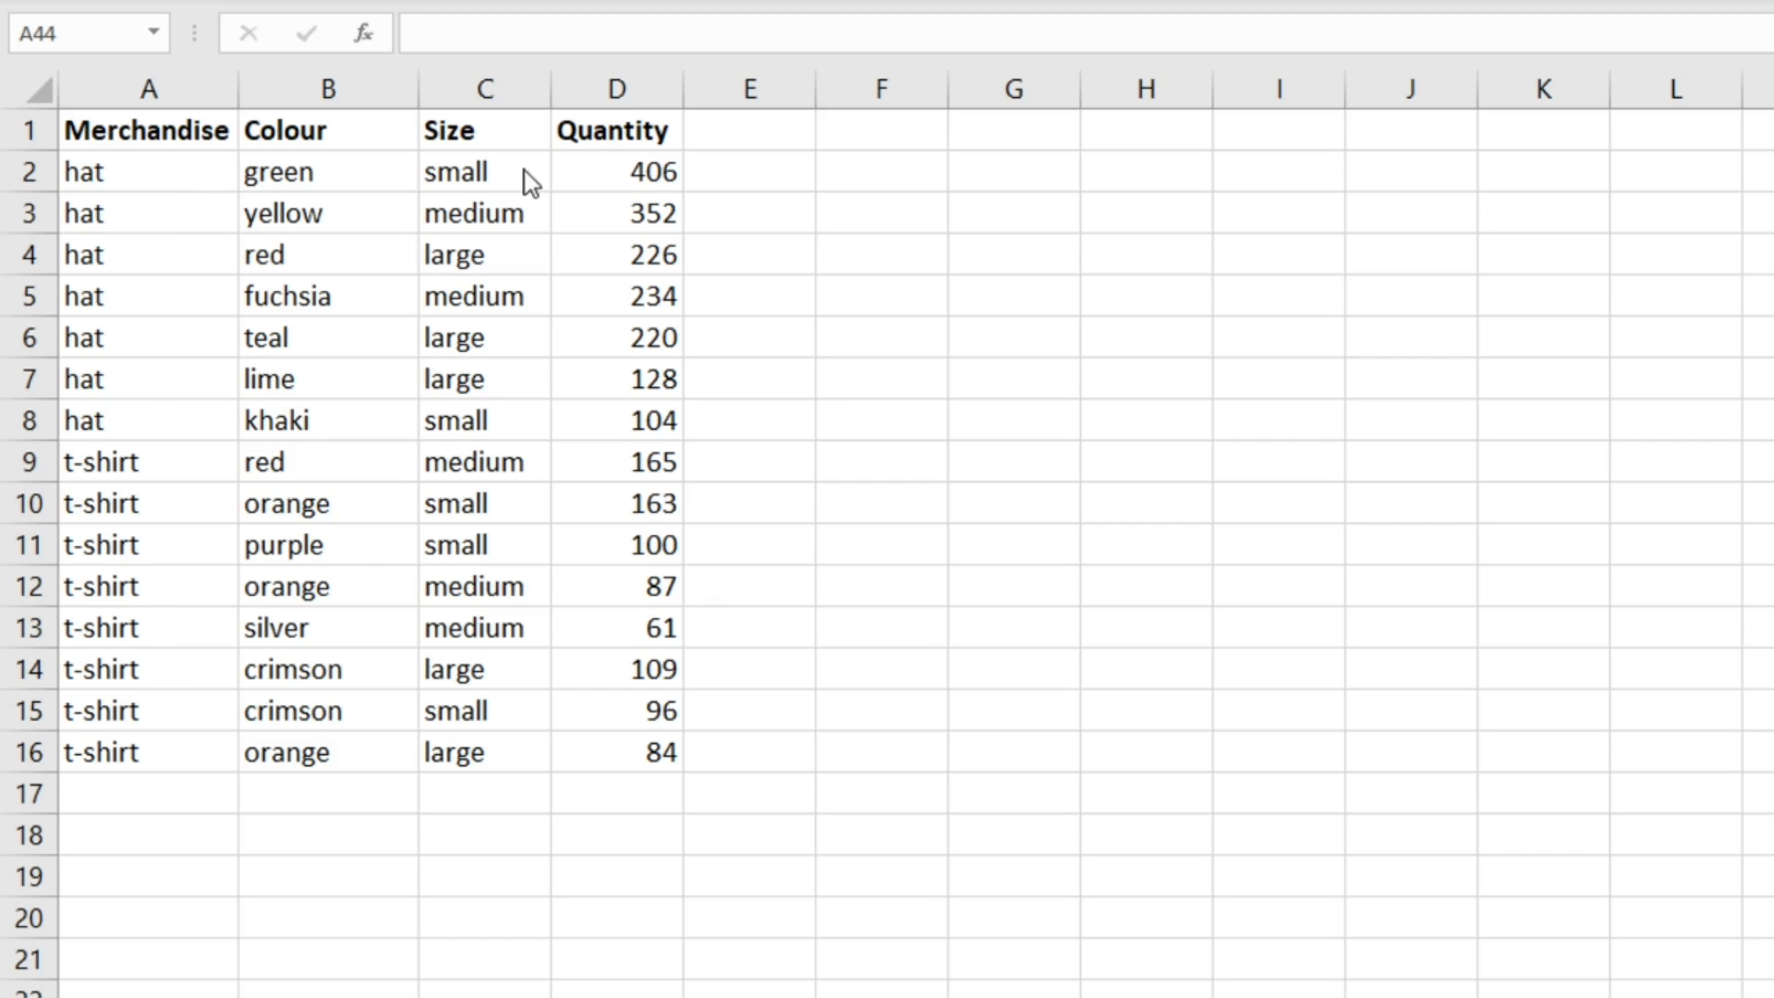
mouse_move(660, 580)
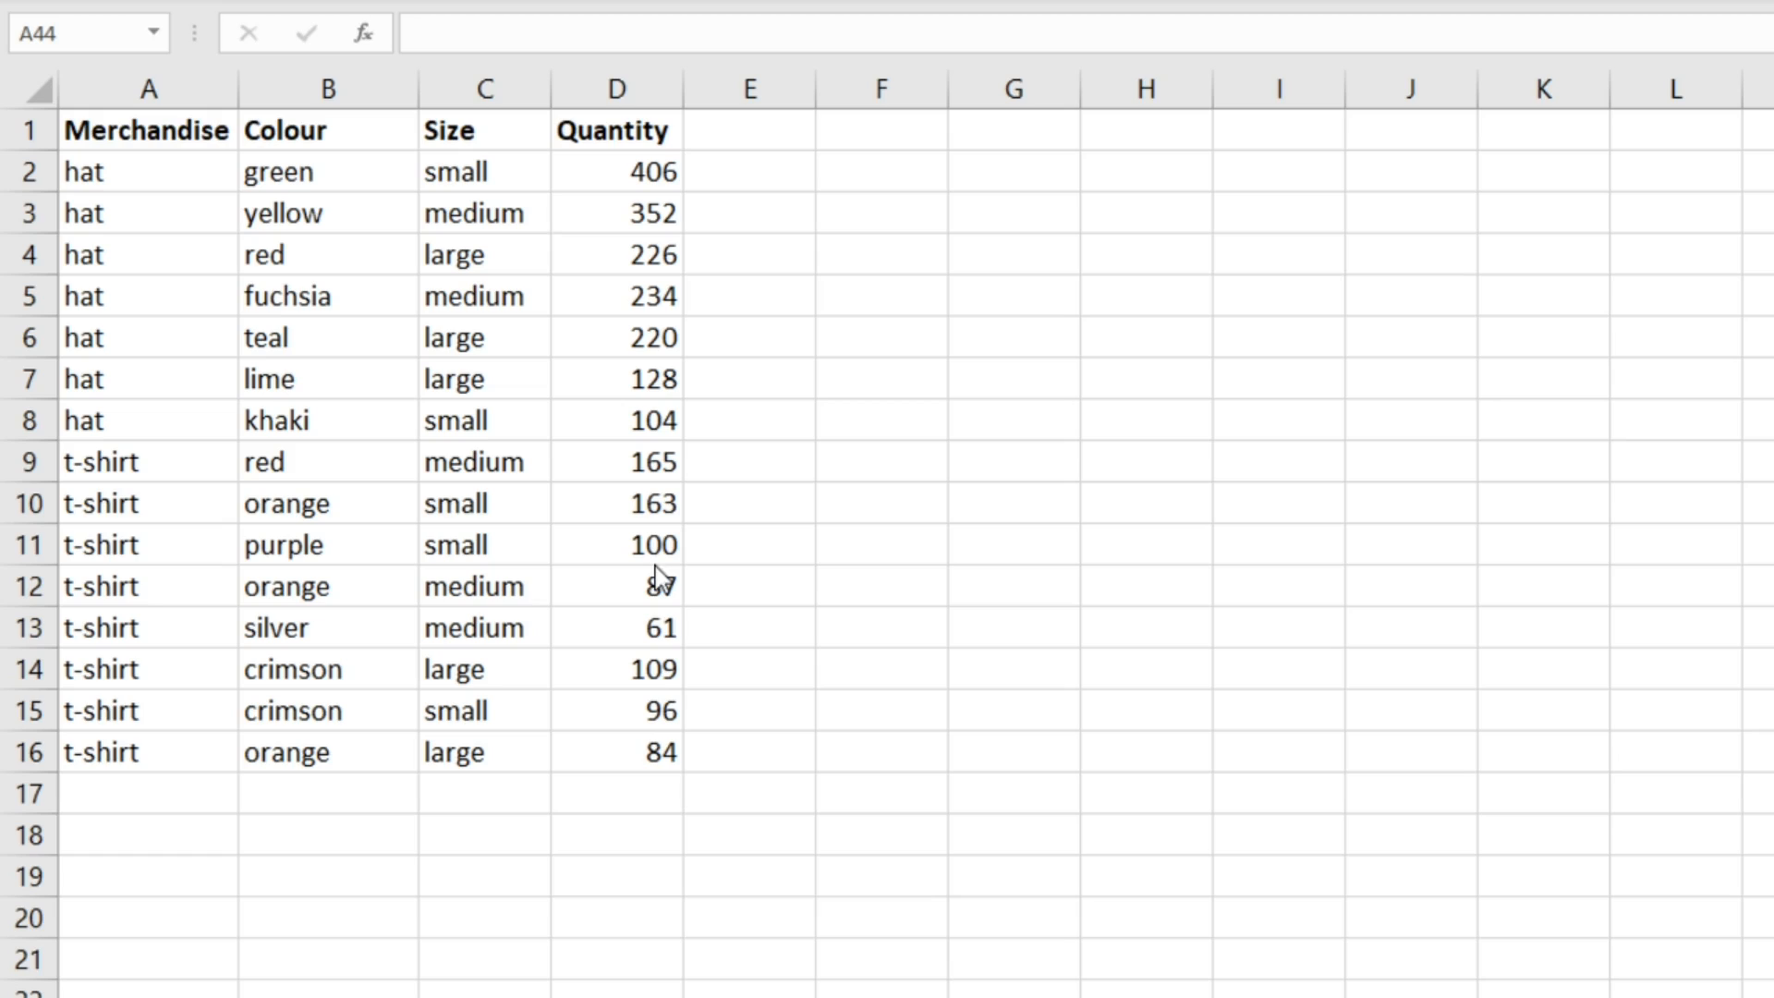
mouse_move(724, 248)
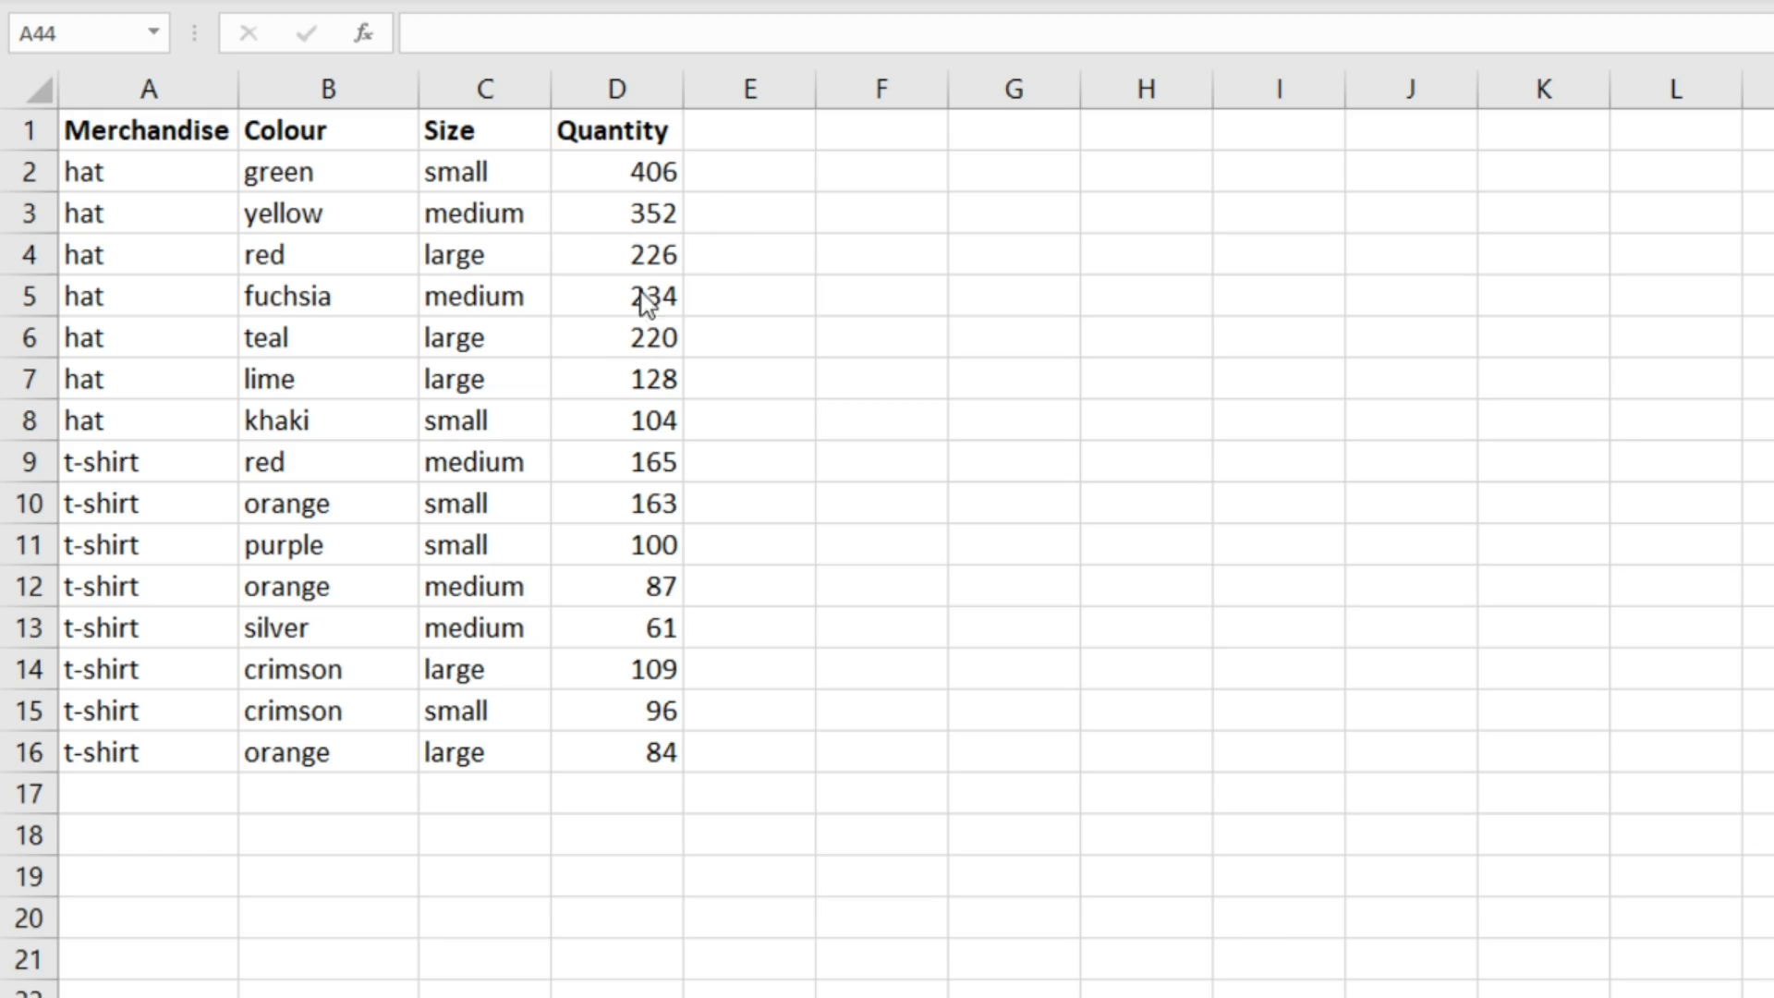
mouse_move(66, 434)
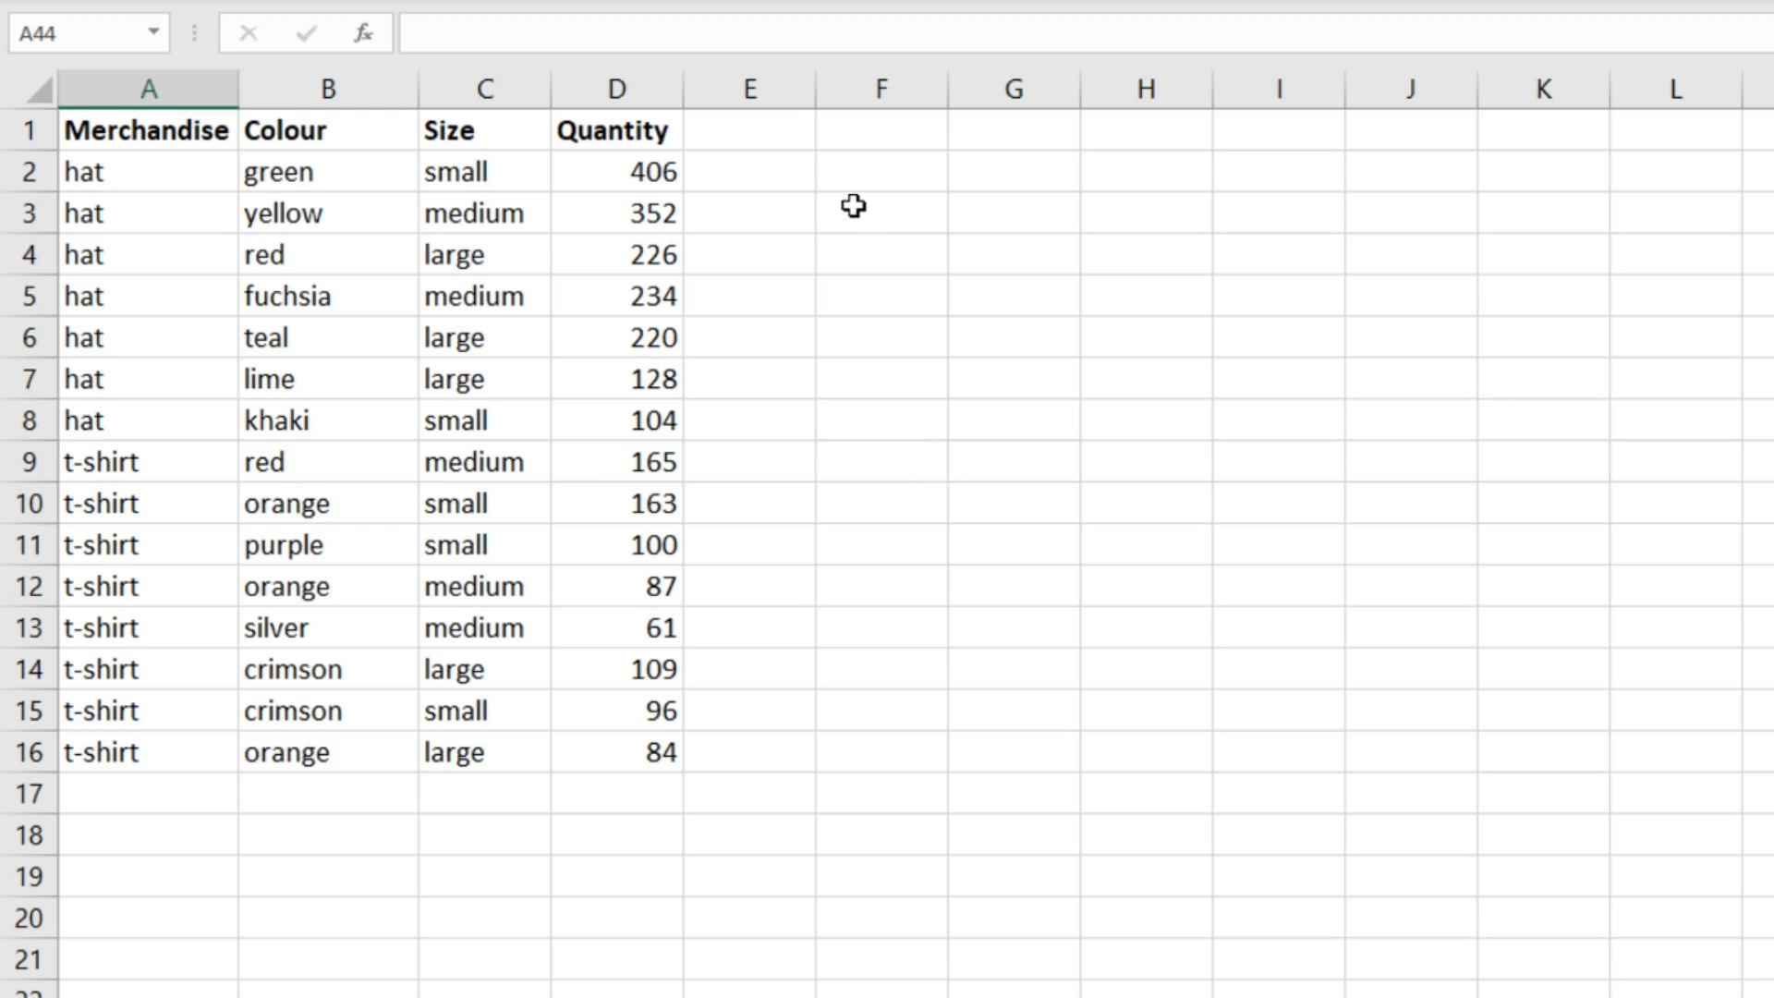
- Start an AVERAGEIFS formula in F3 with Quantity D2:D16 as the average range
left_click(881, 212)
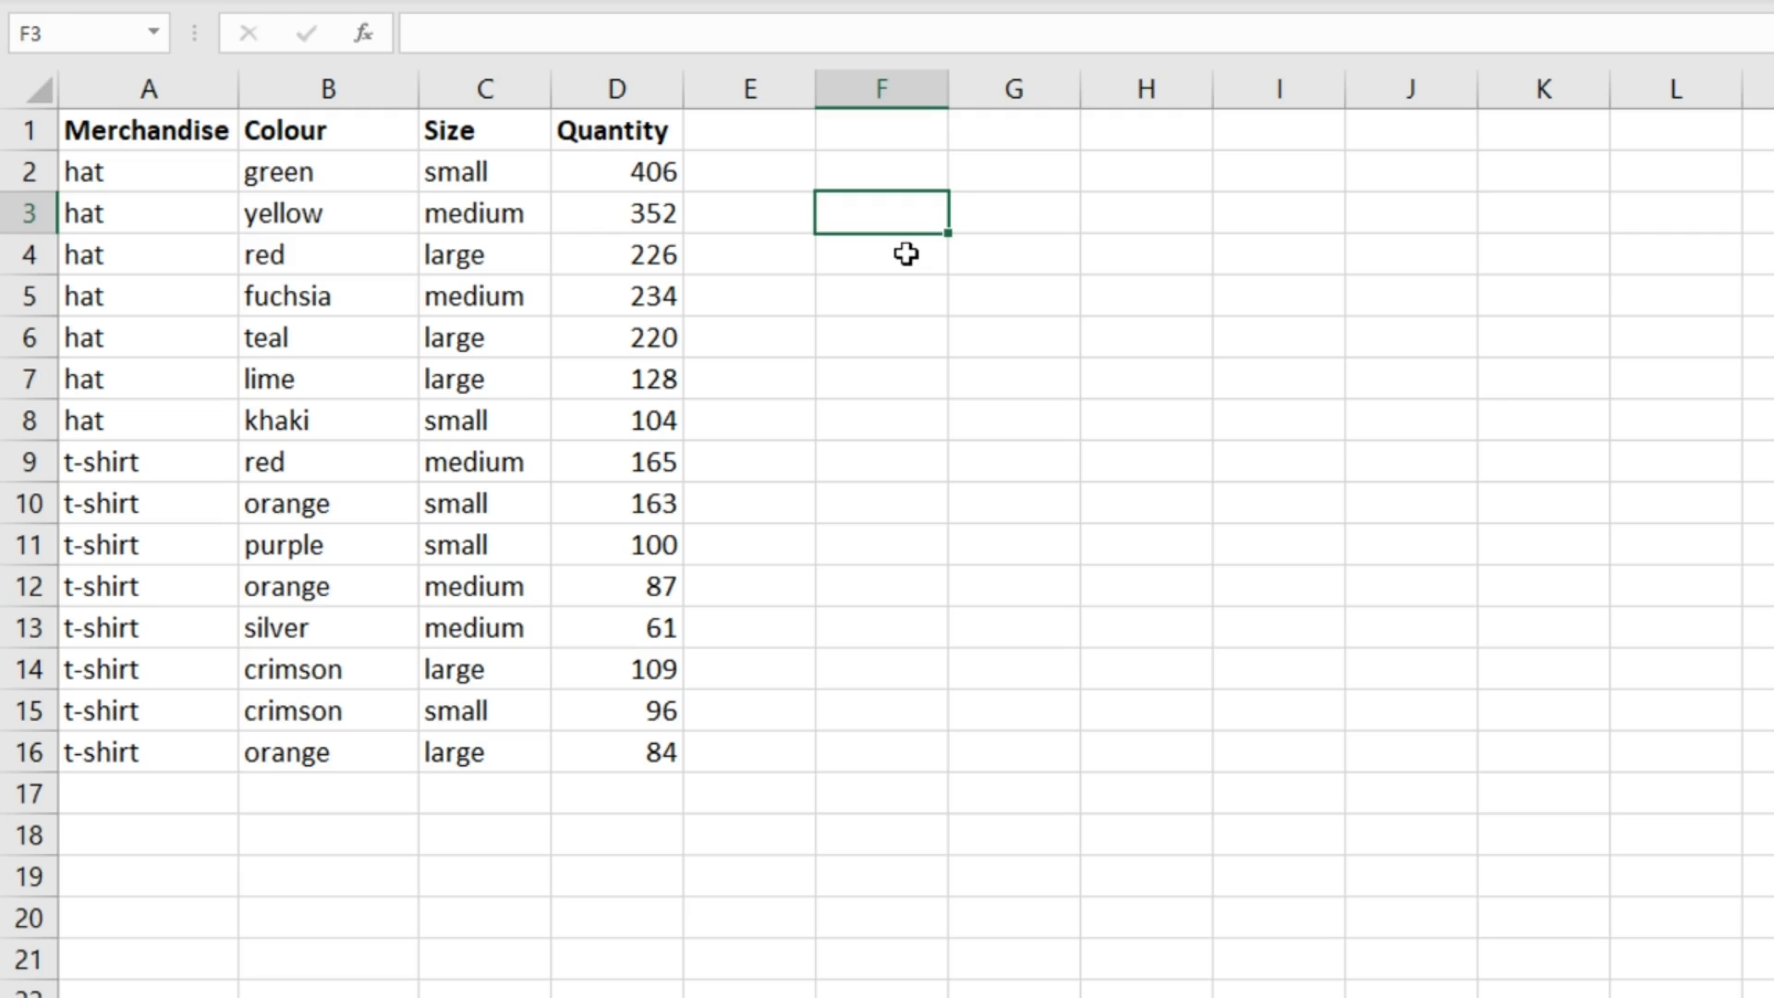
type("=aver")
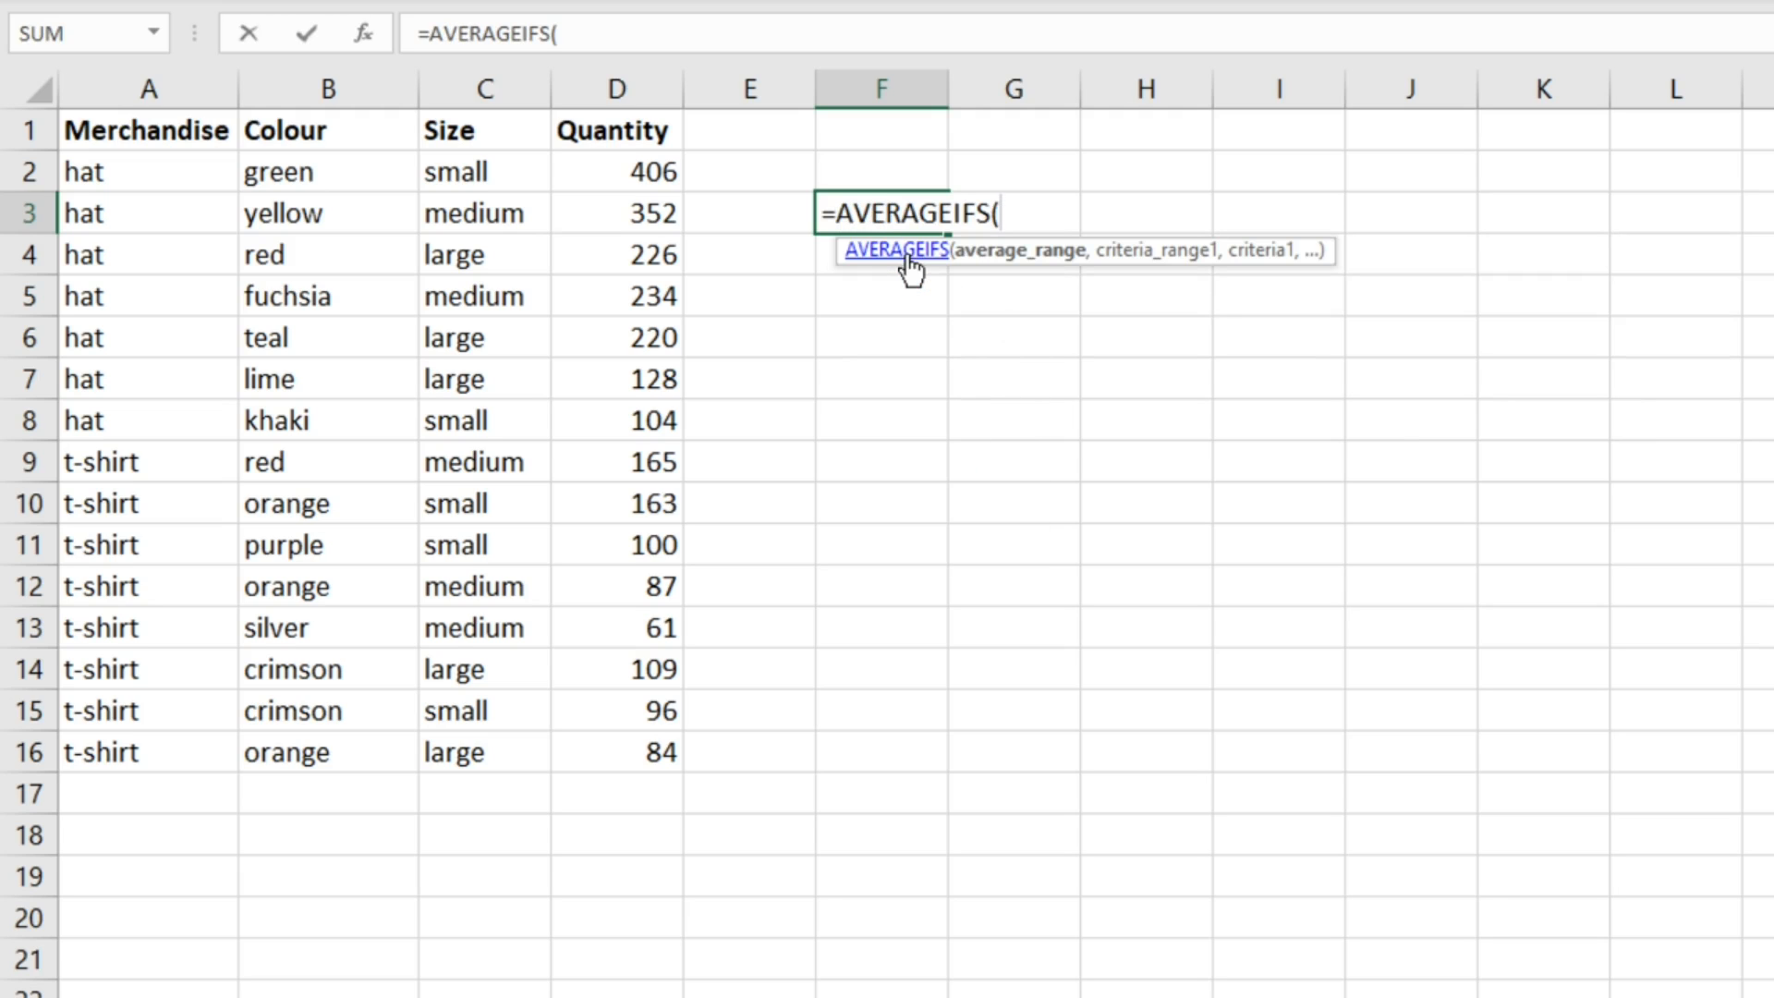
mouse_move(1005, 282)
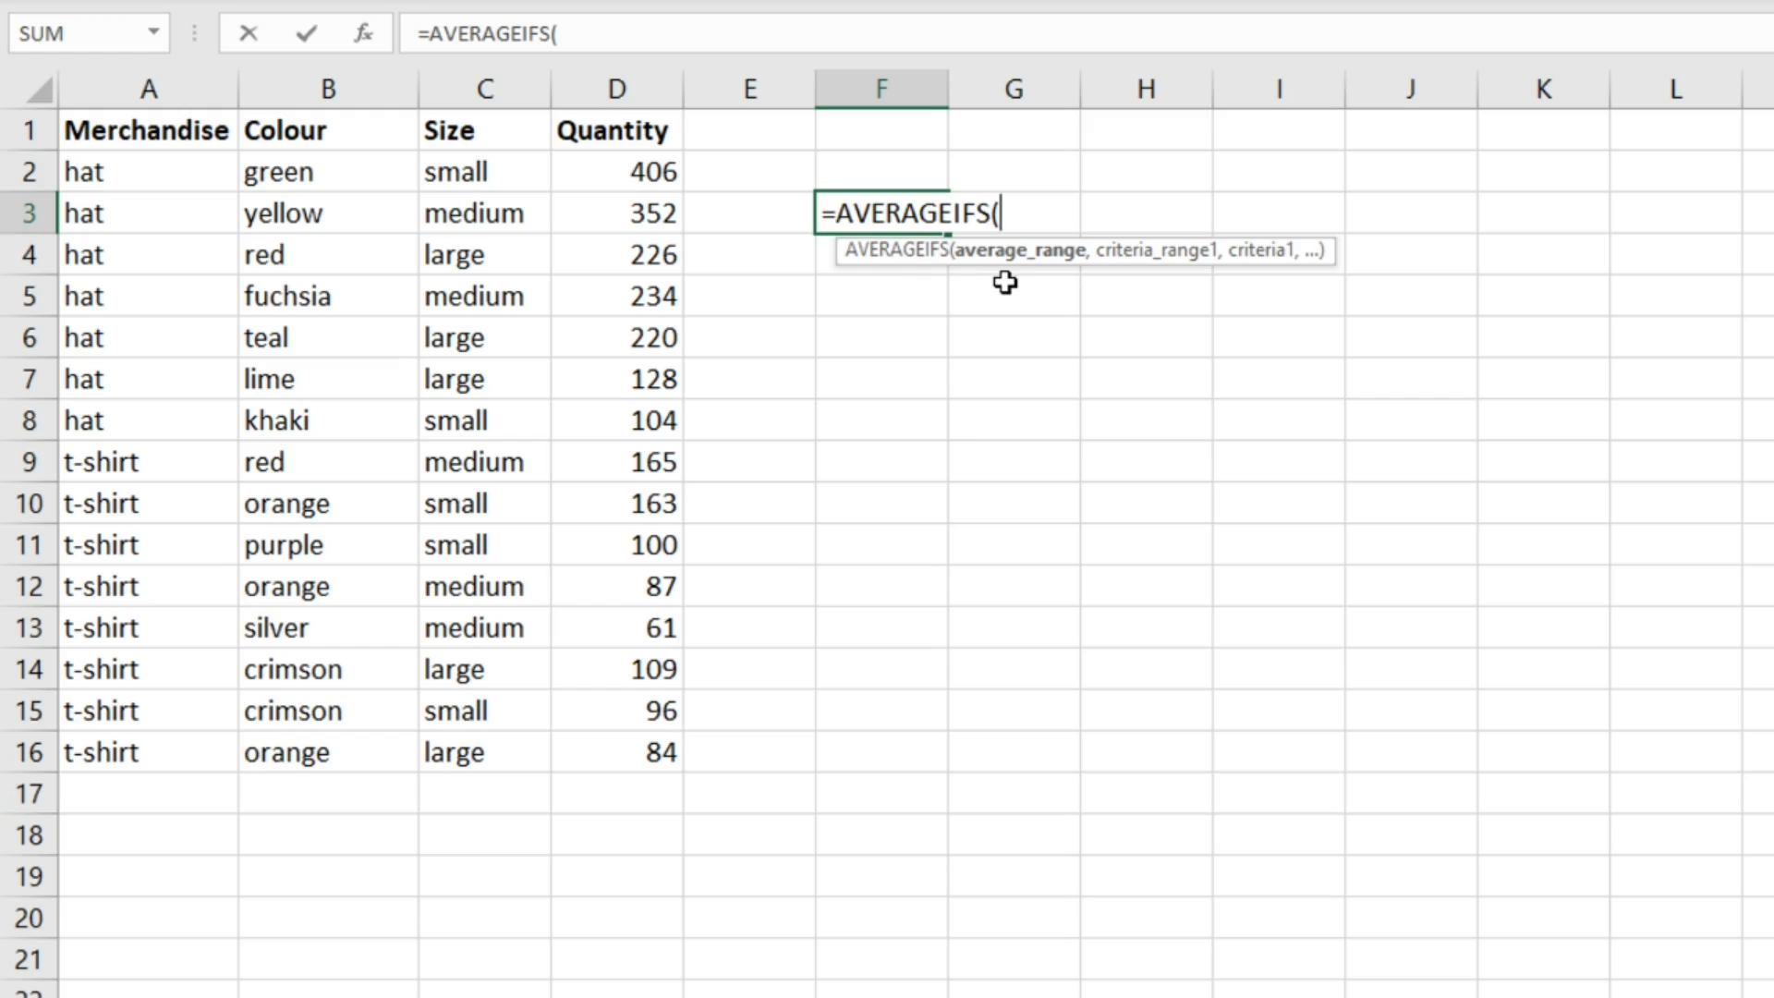
mouse_move(1061, 279)
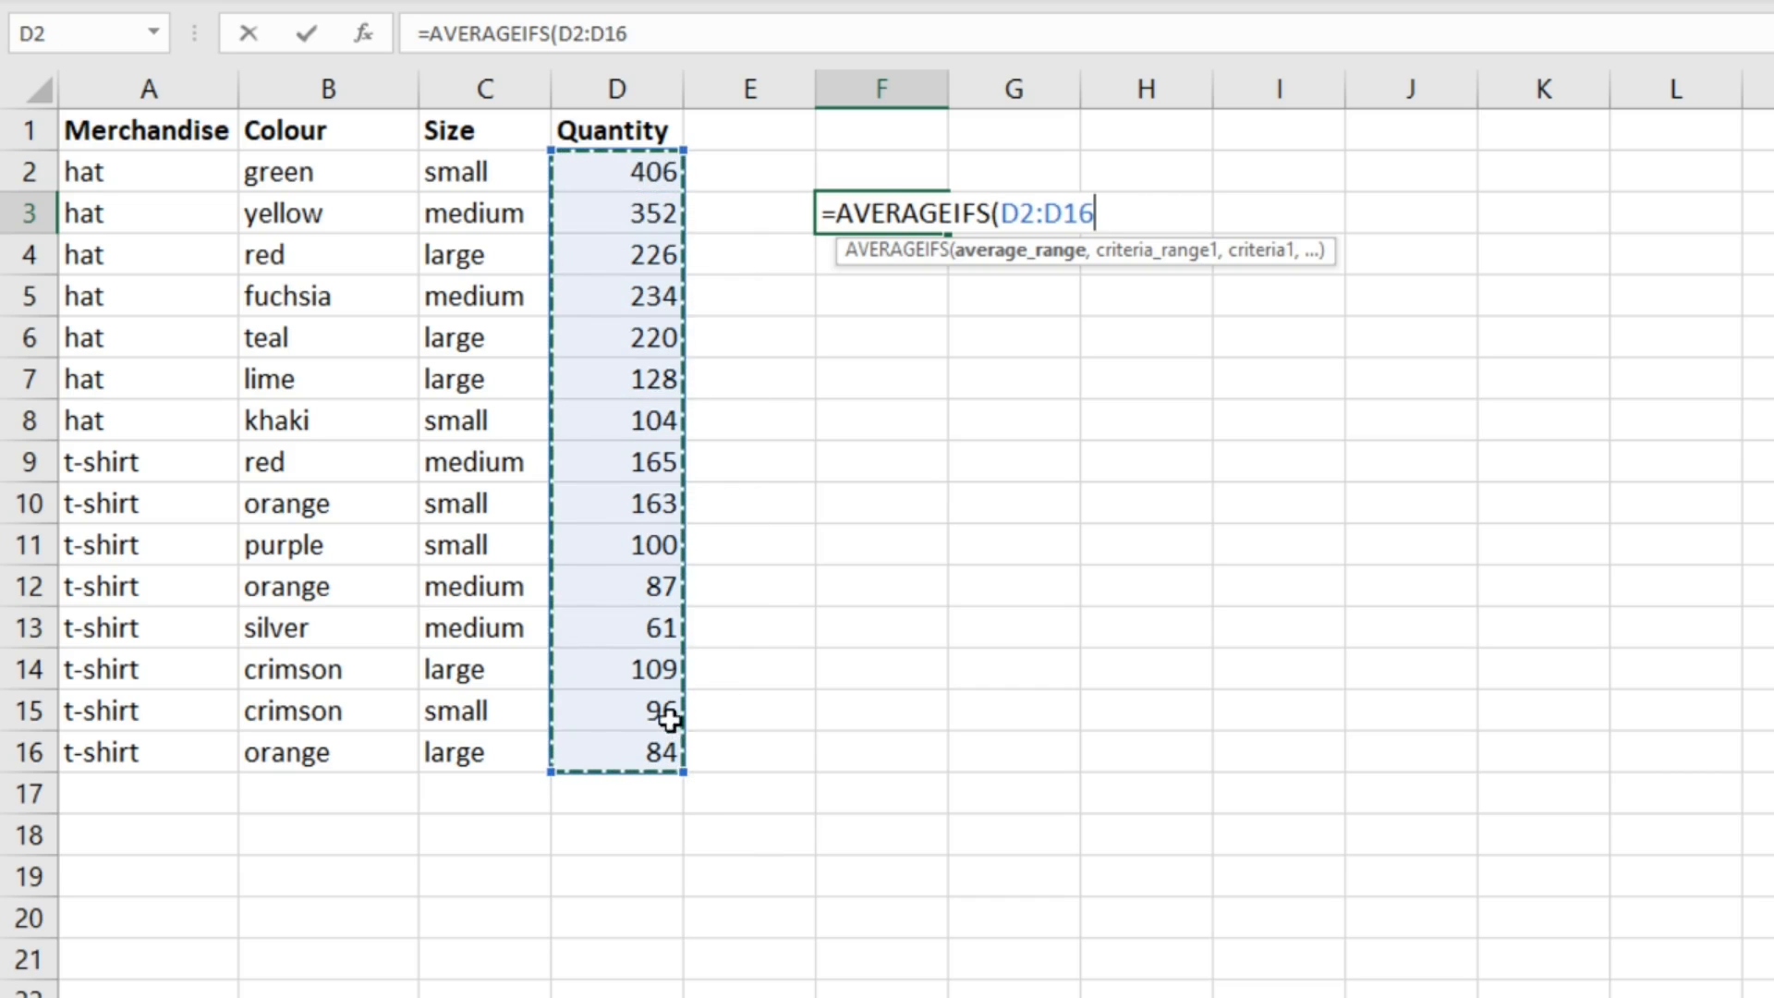
mouse_move(974, 662)
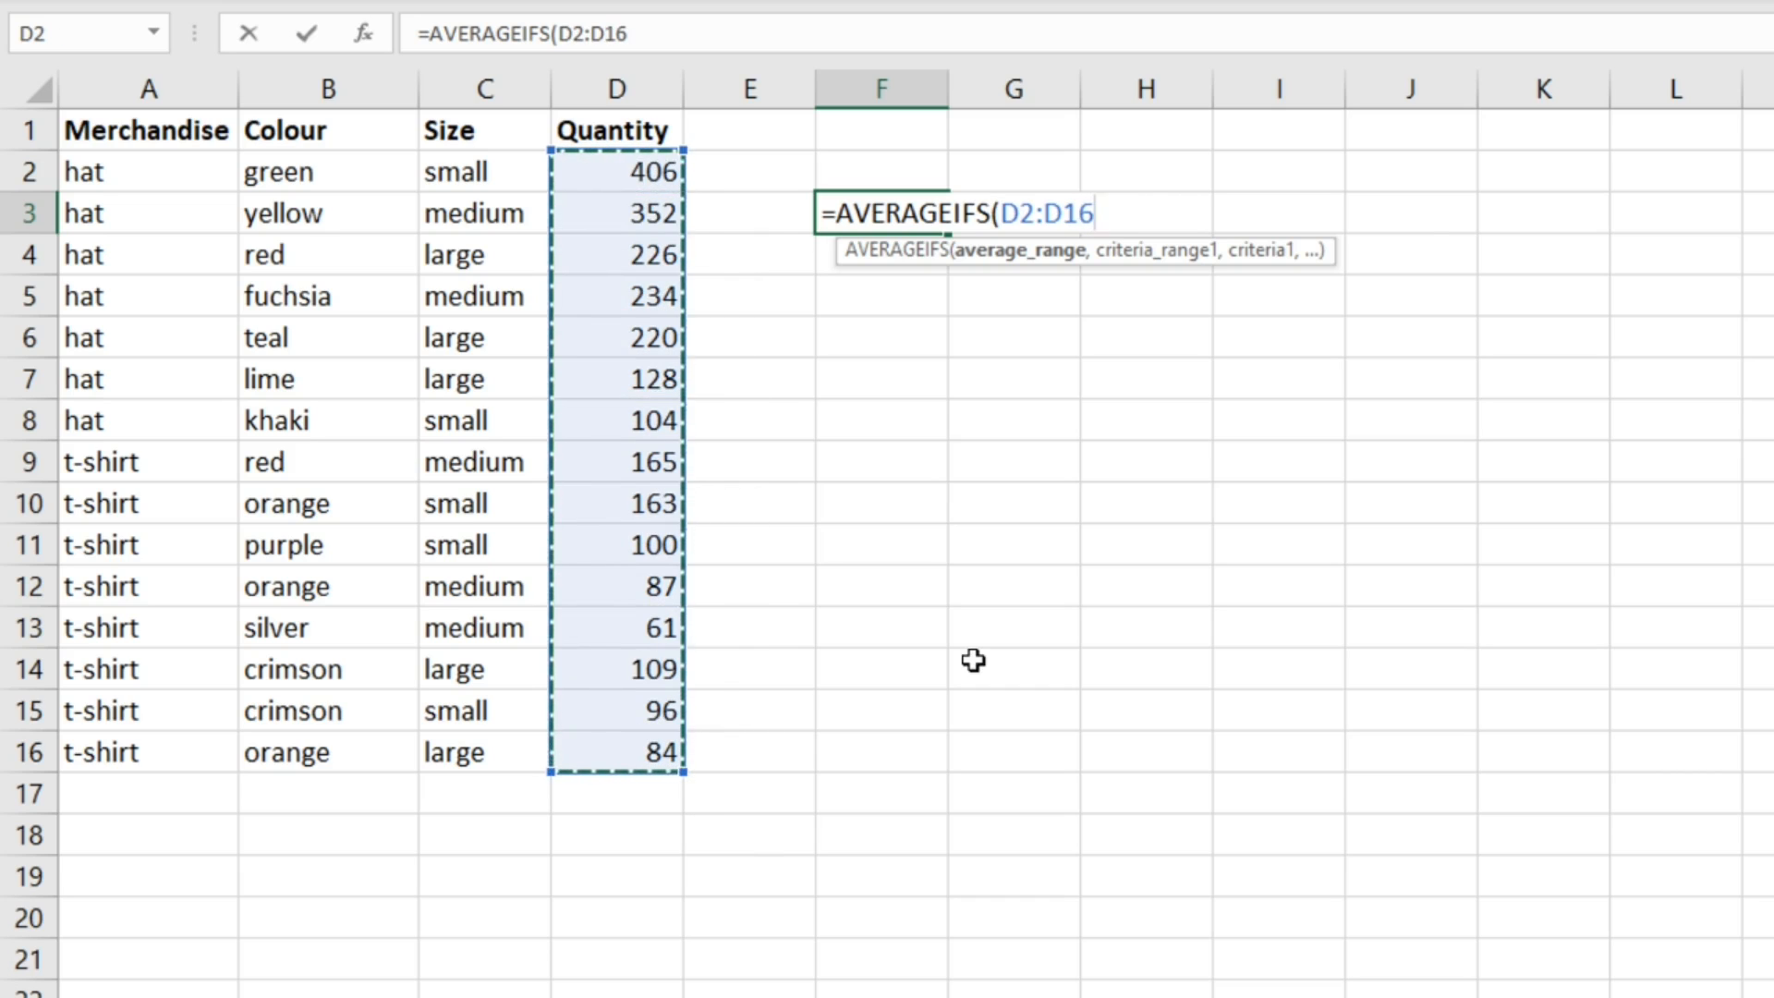
- Add Merchandise A2:A16 equals "hat" as the first criterion, then Size C2:C16 as criteria_range2
type(",")
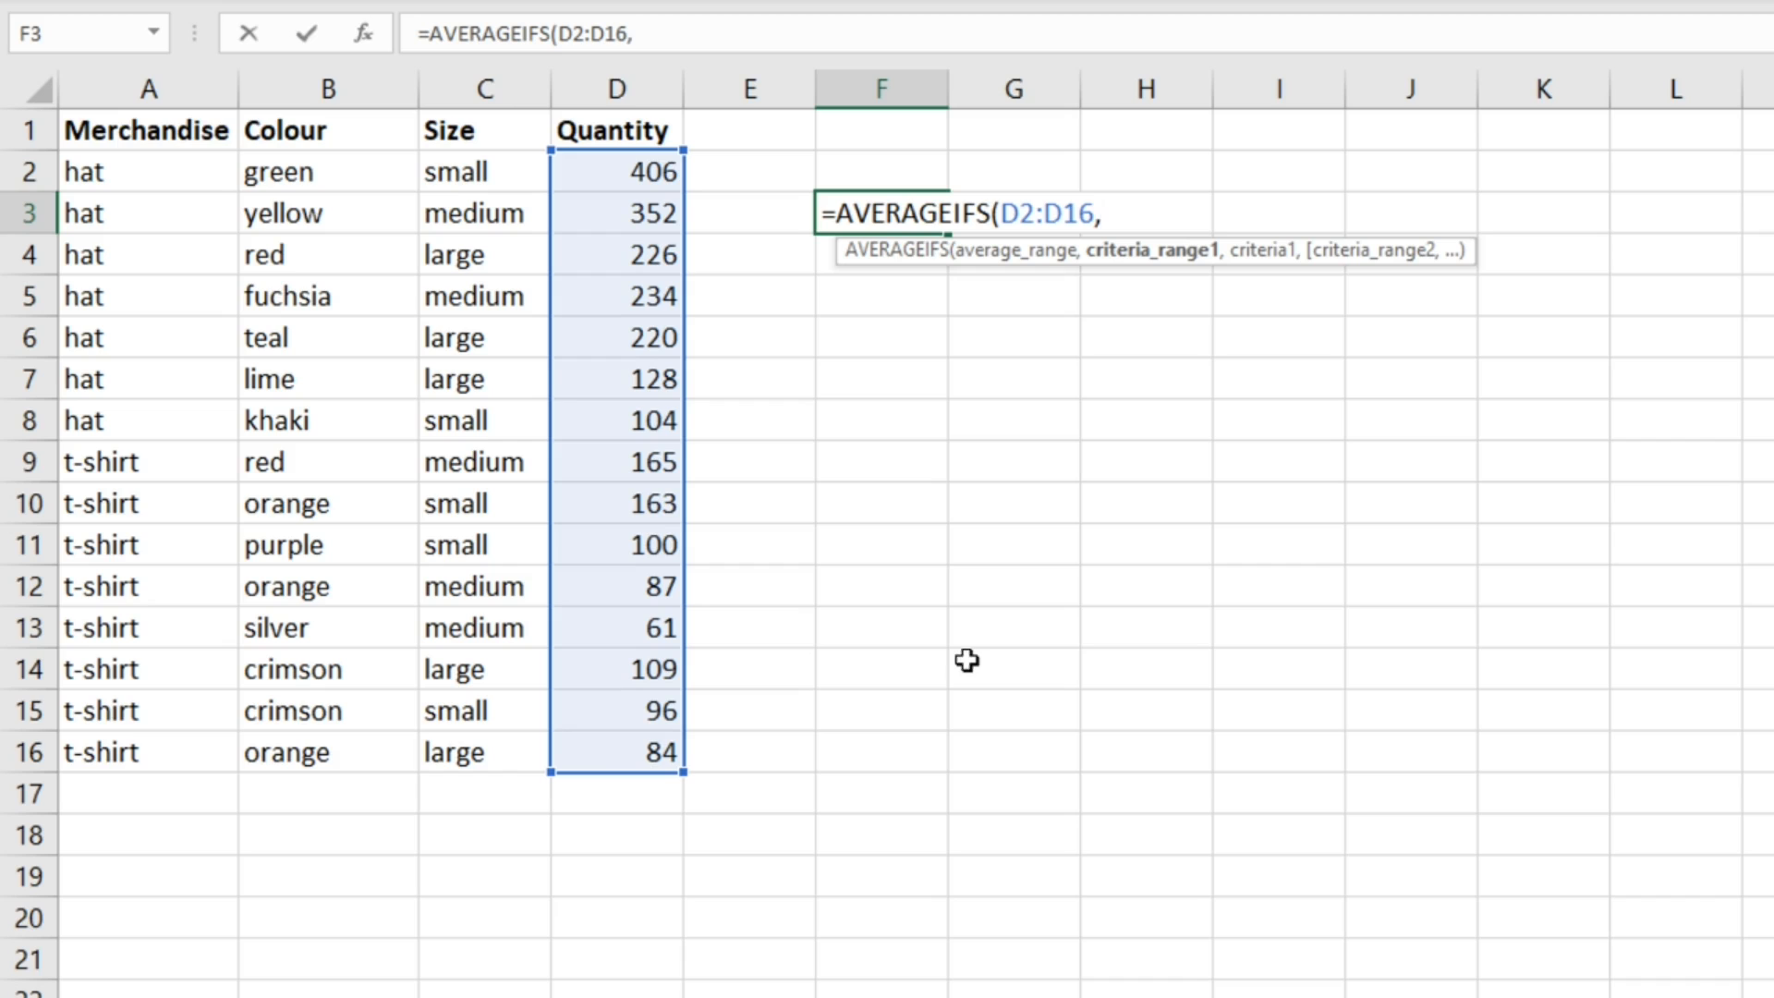
mouse_move(114, 174)
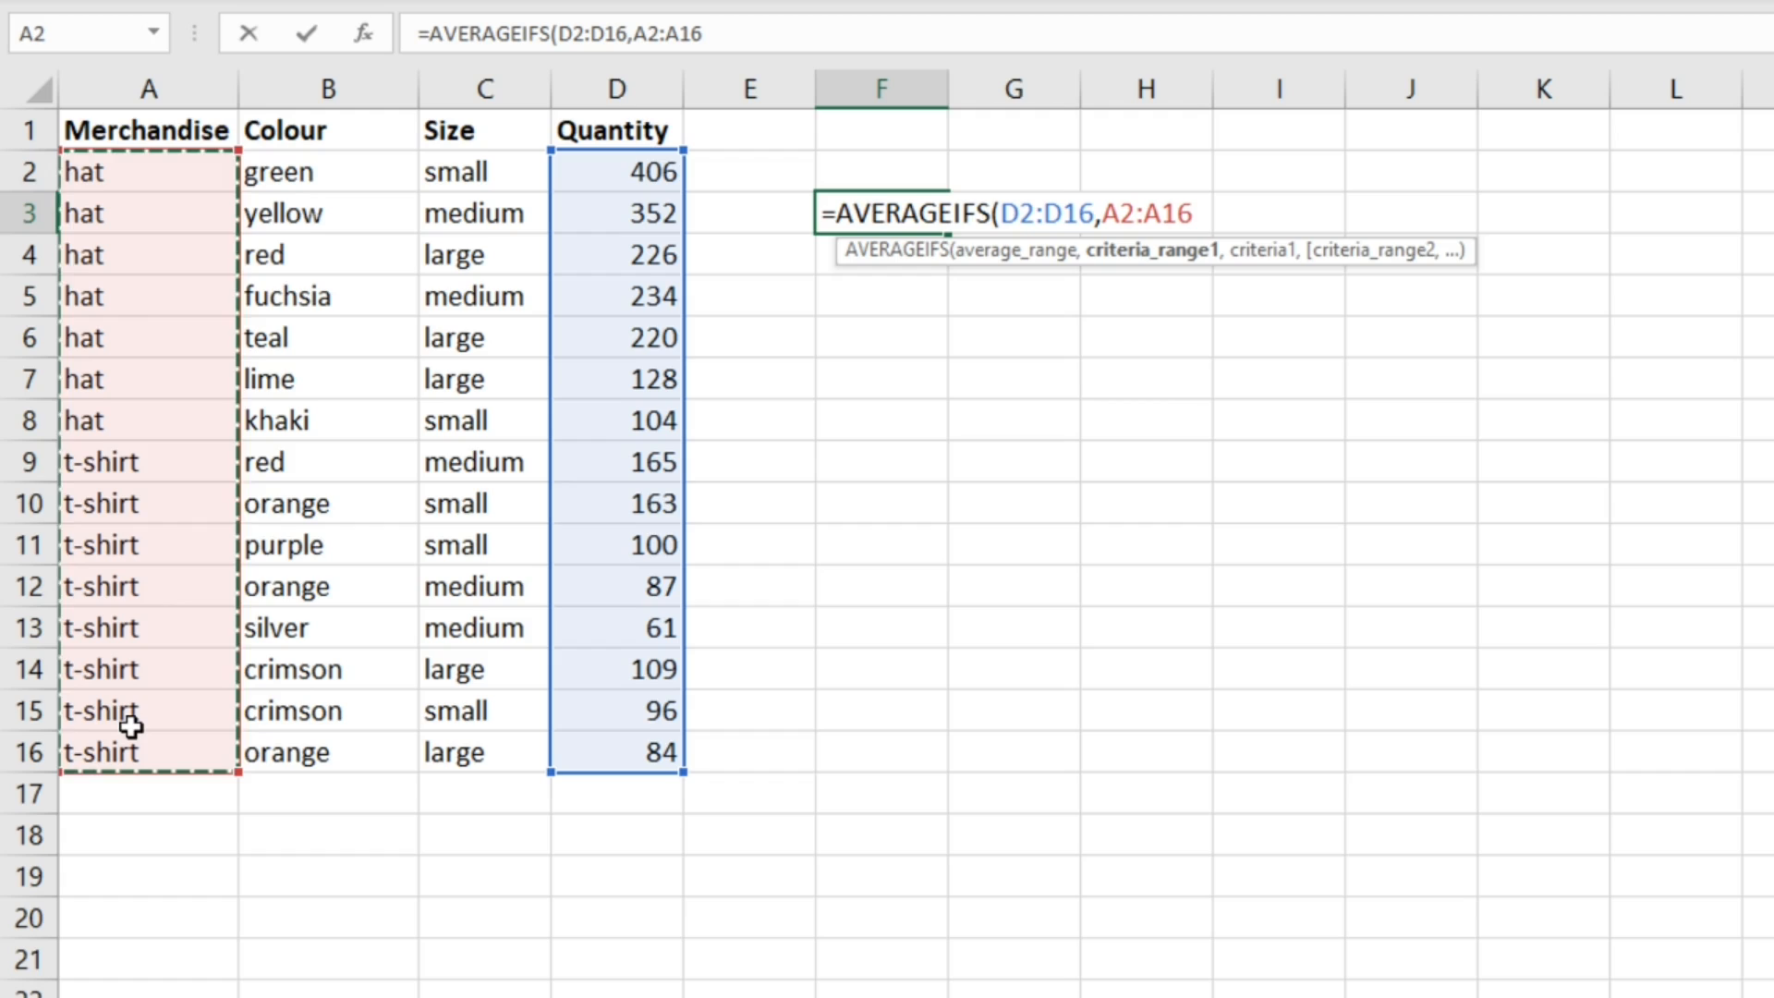
type(",")
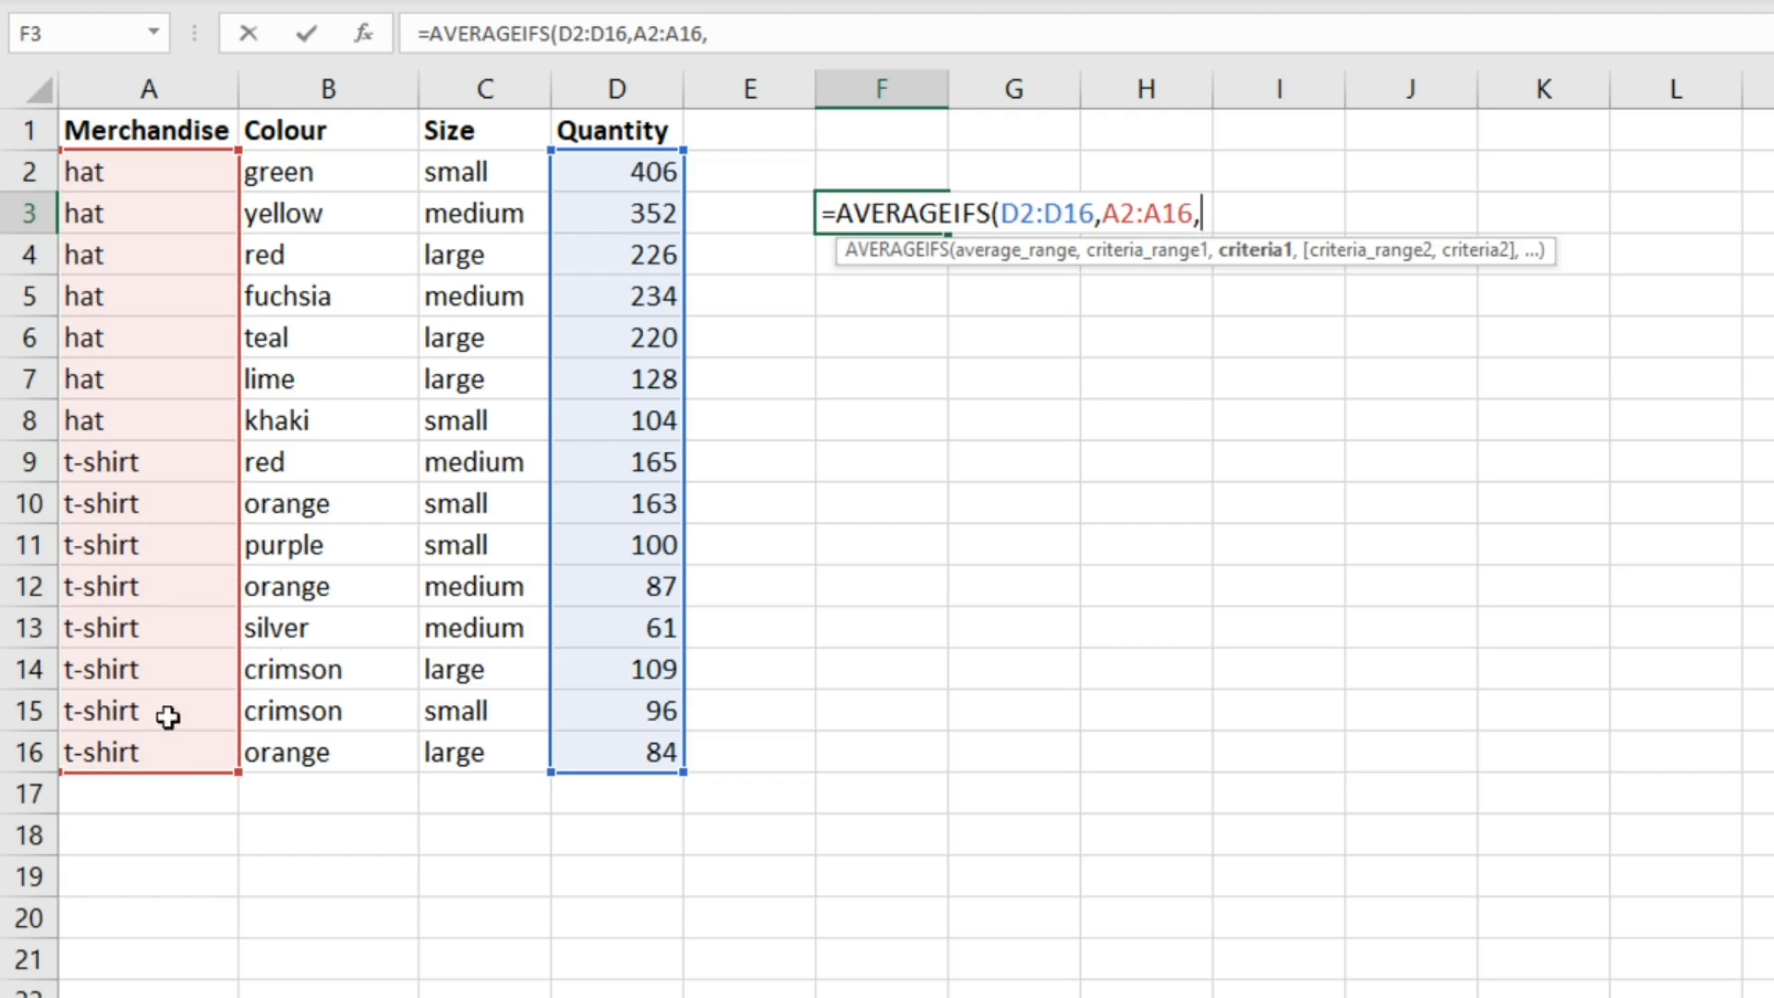
type("\"")
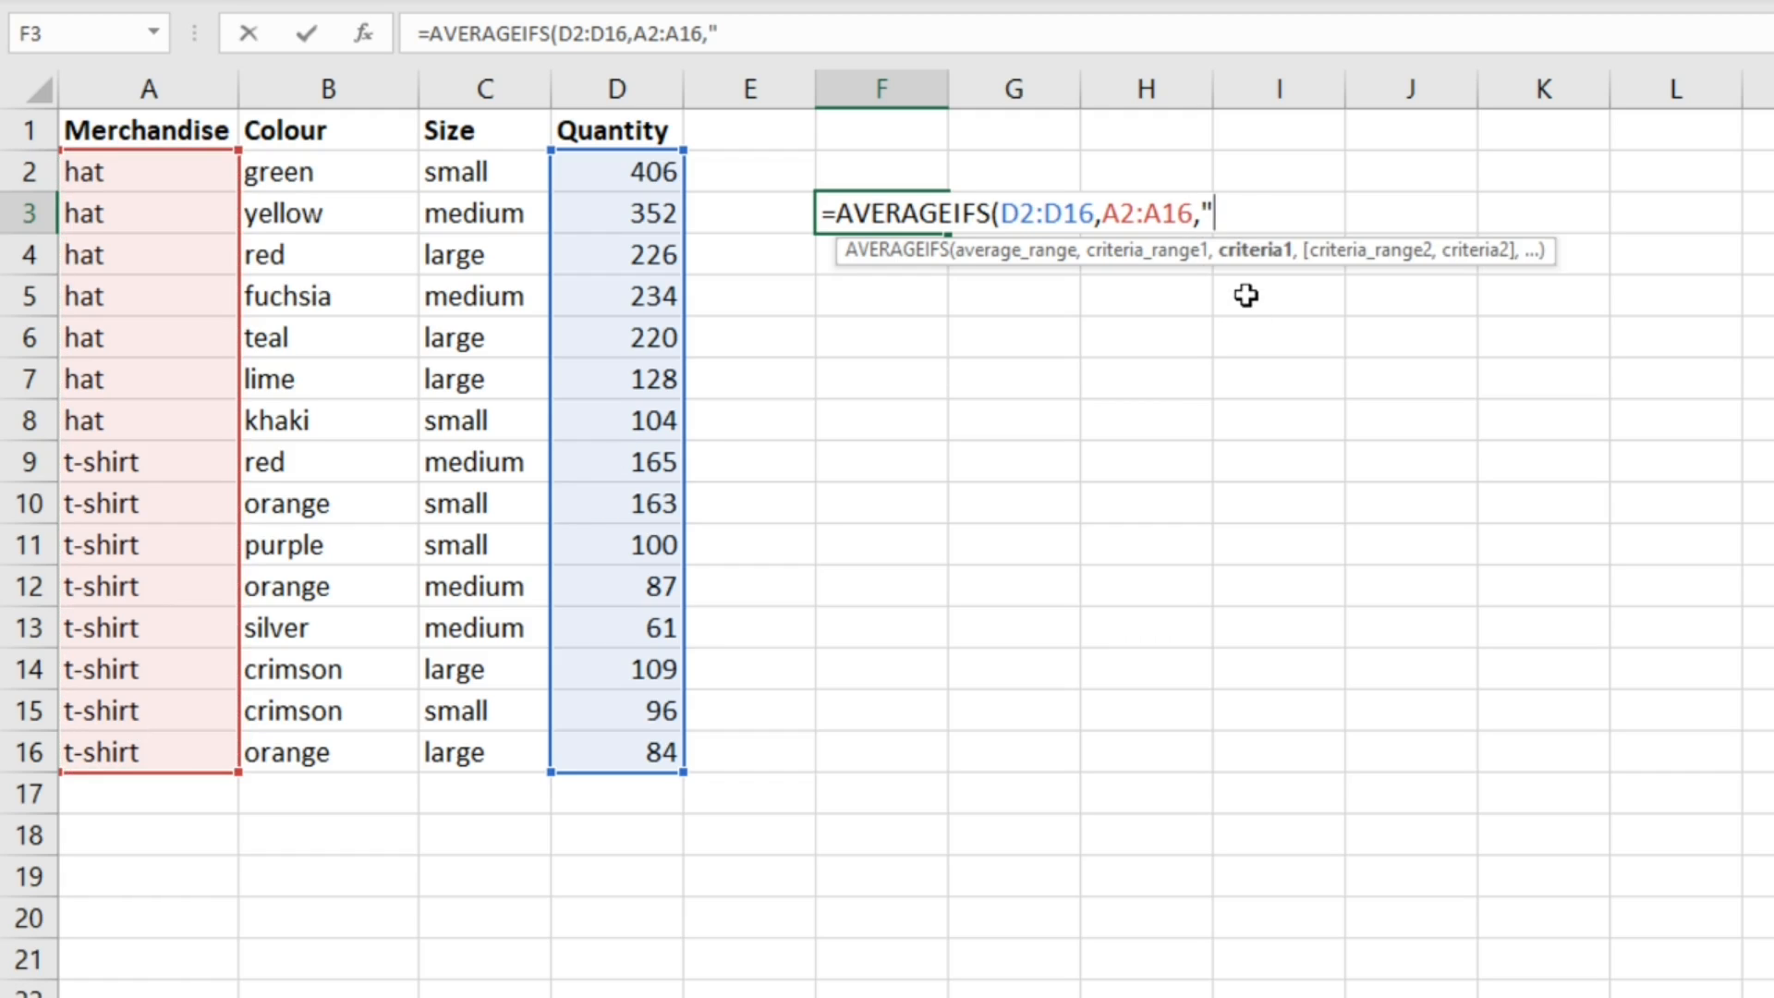
type("hat\"")
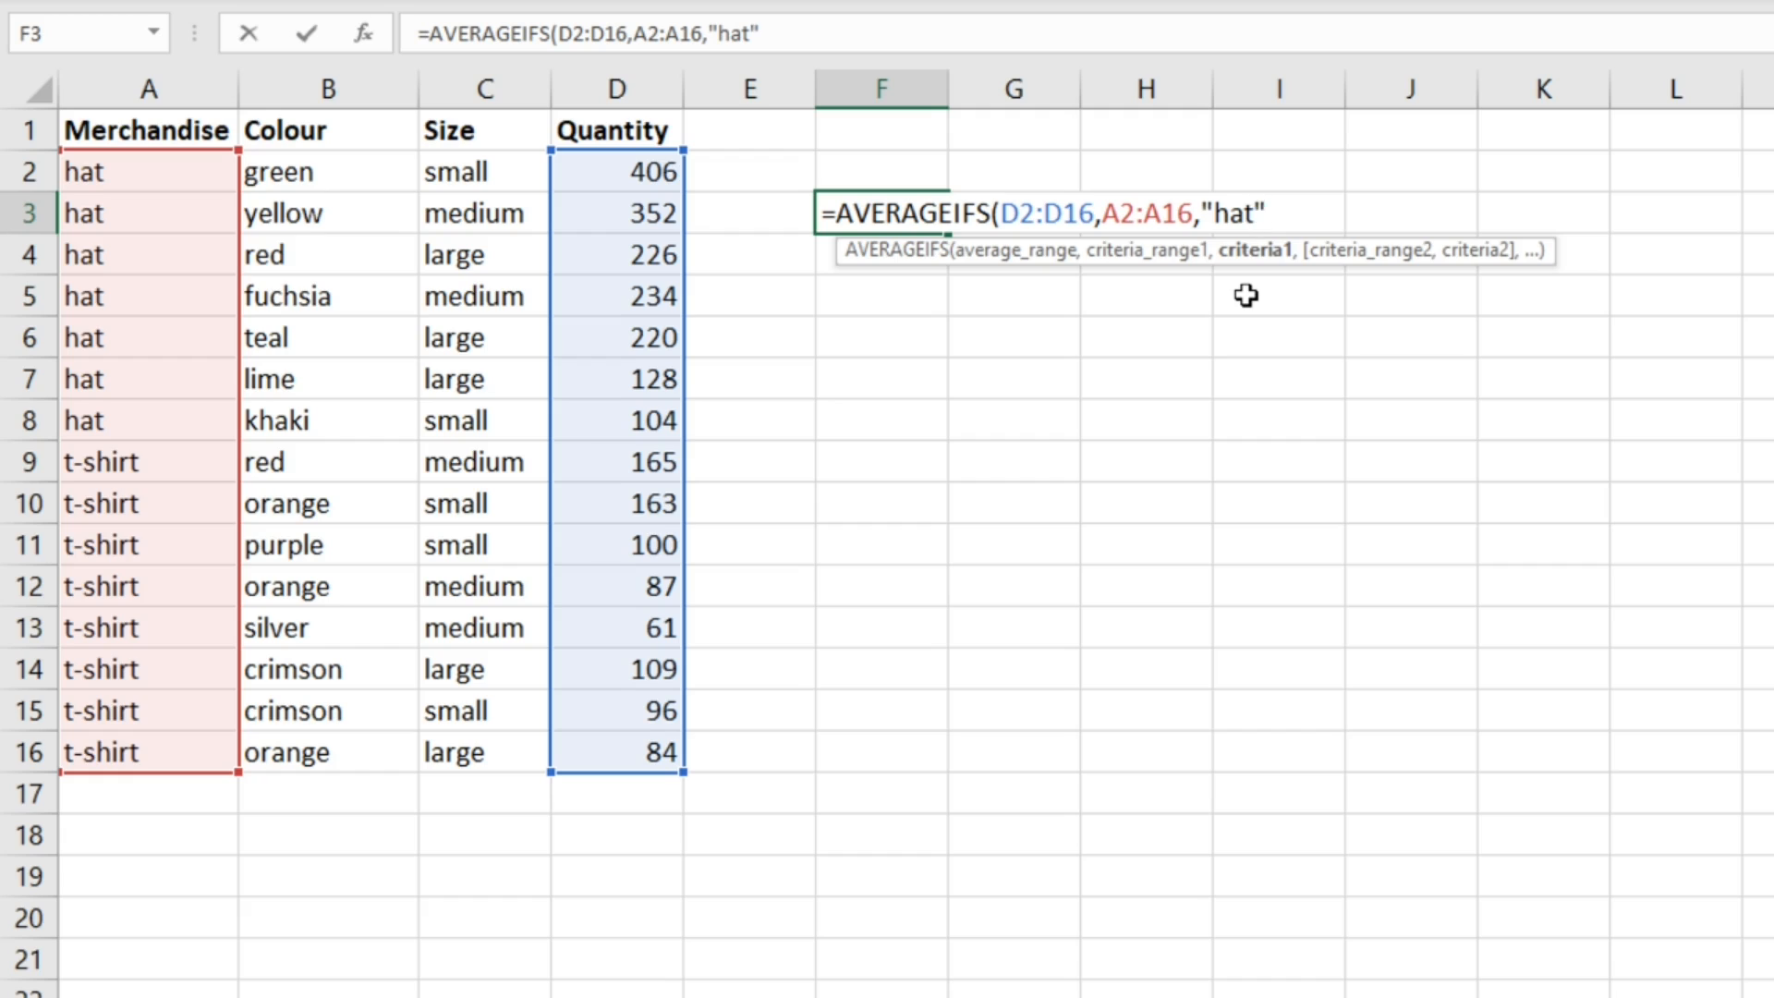
type(",")
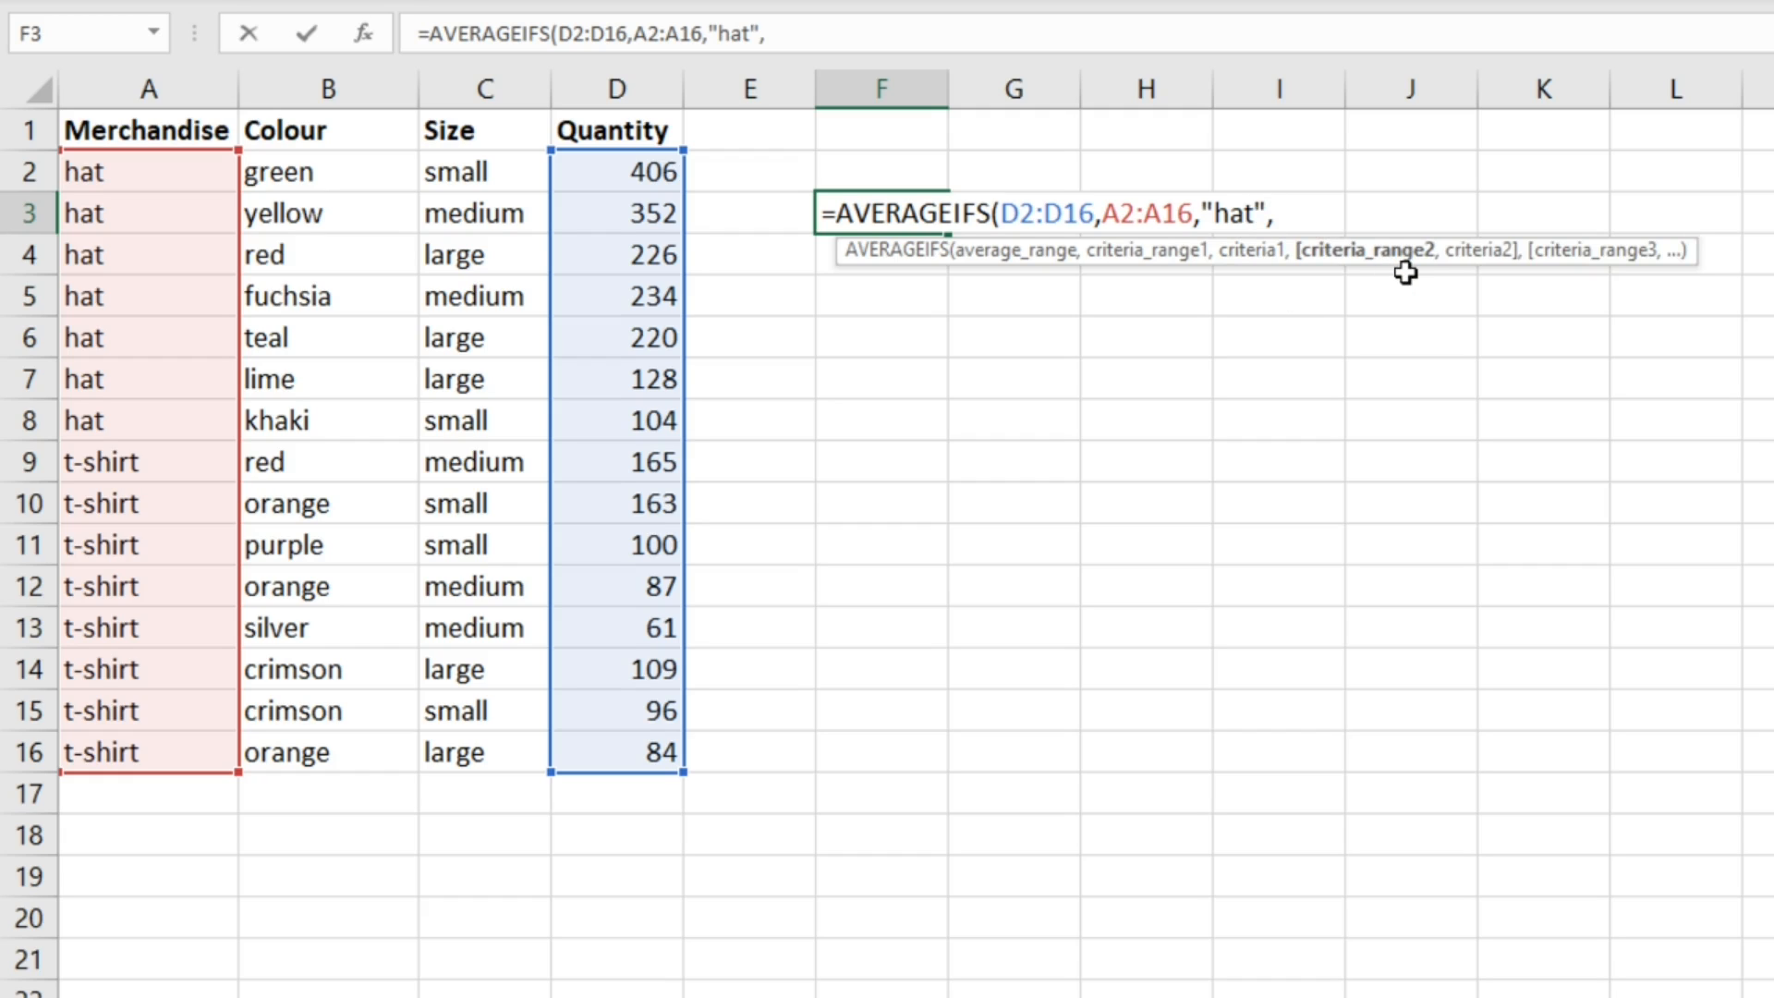
mouse_move(486, 170)
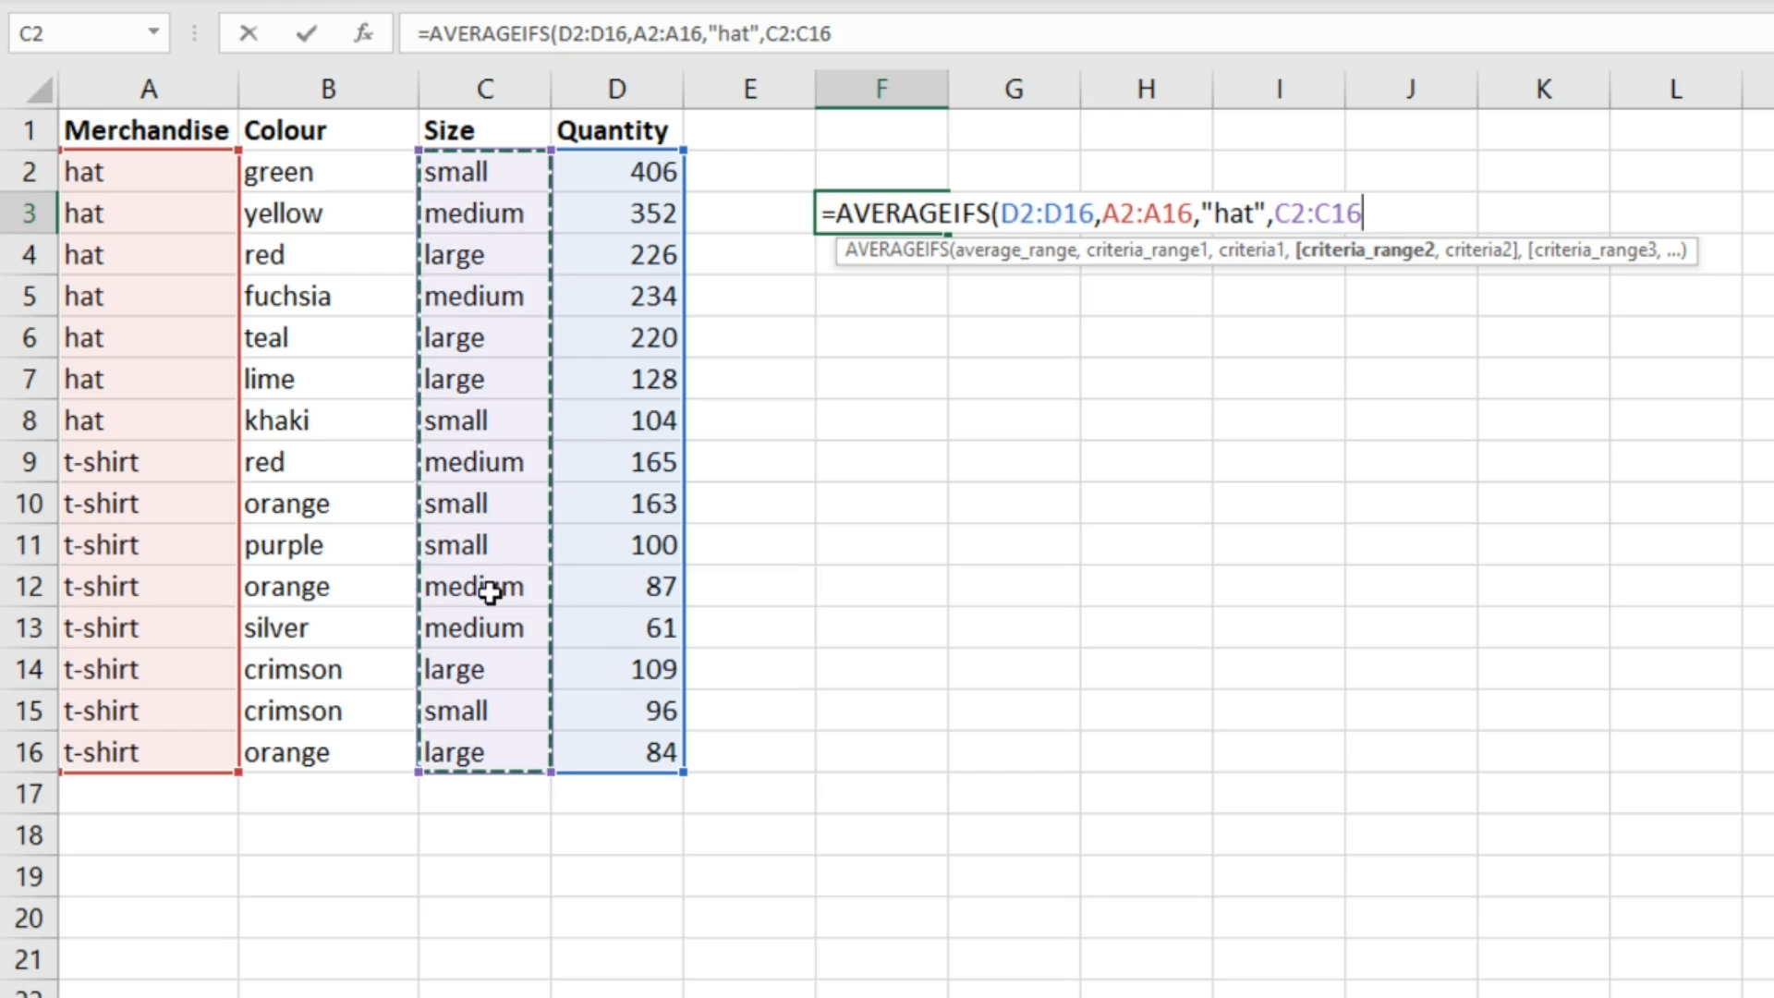
- Finish the formula with criterion "medium" so F3 returns 293, the average quantity of medium hats
type(",")
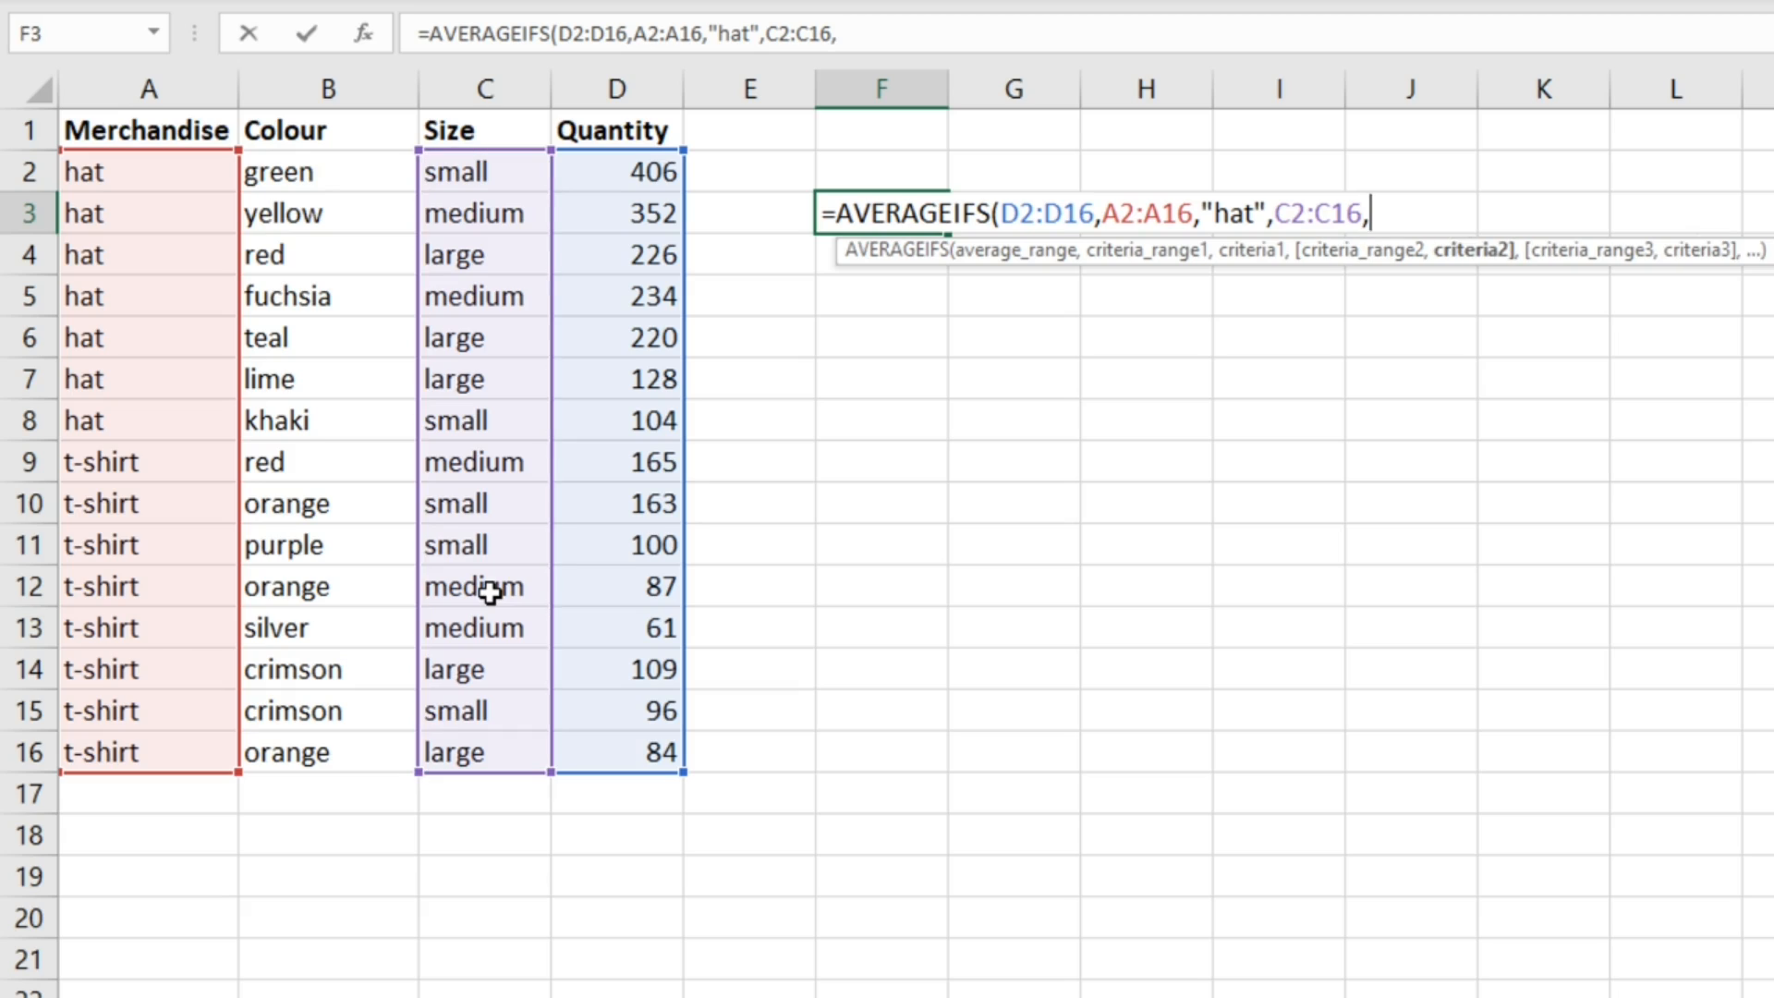
type("\"")
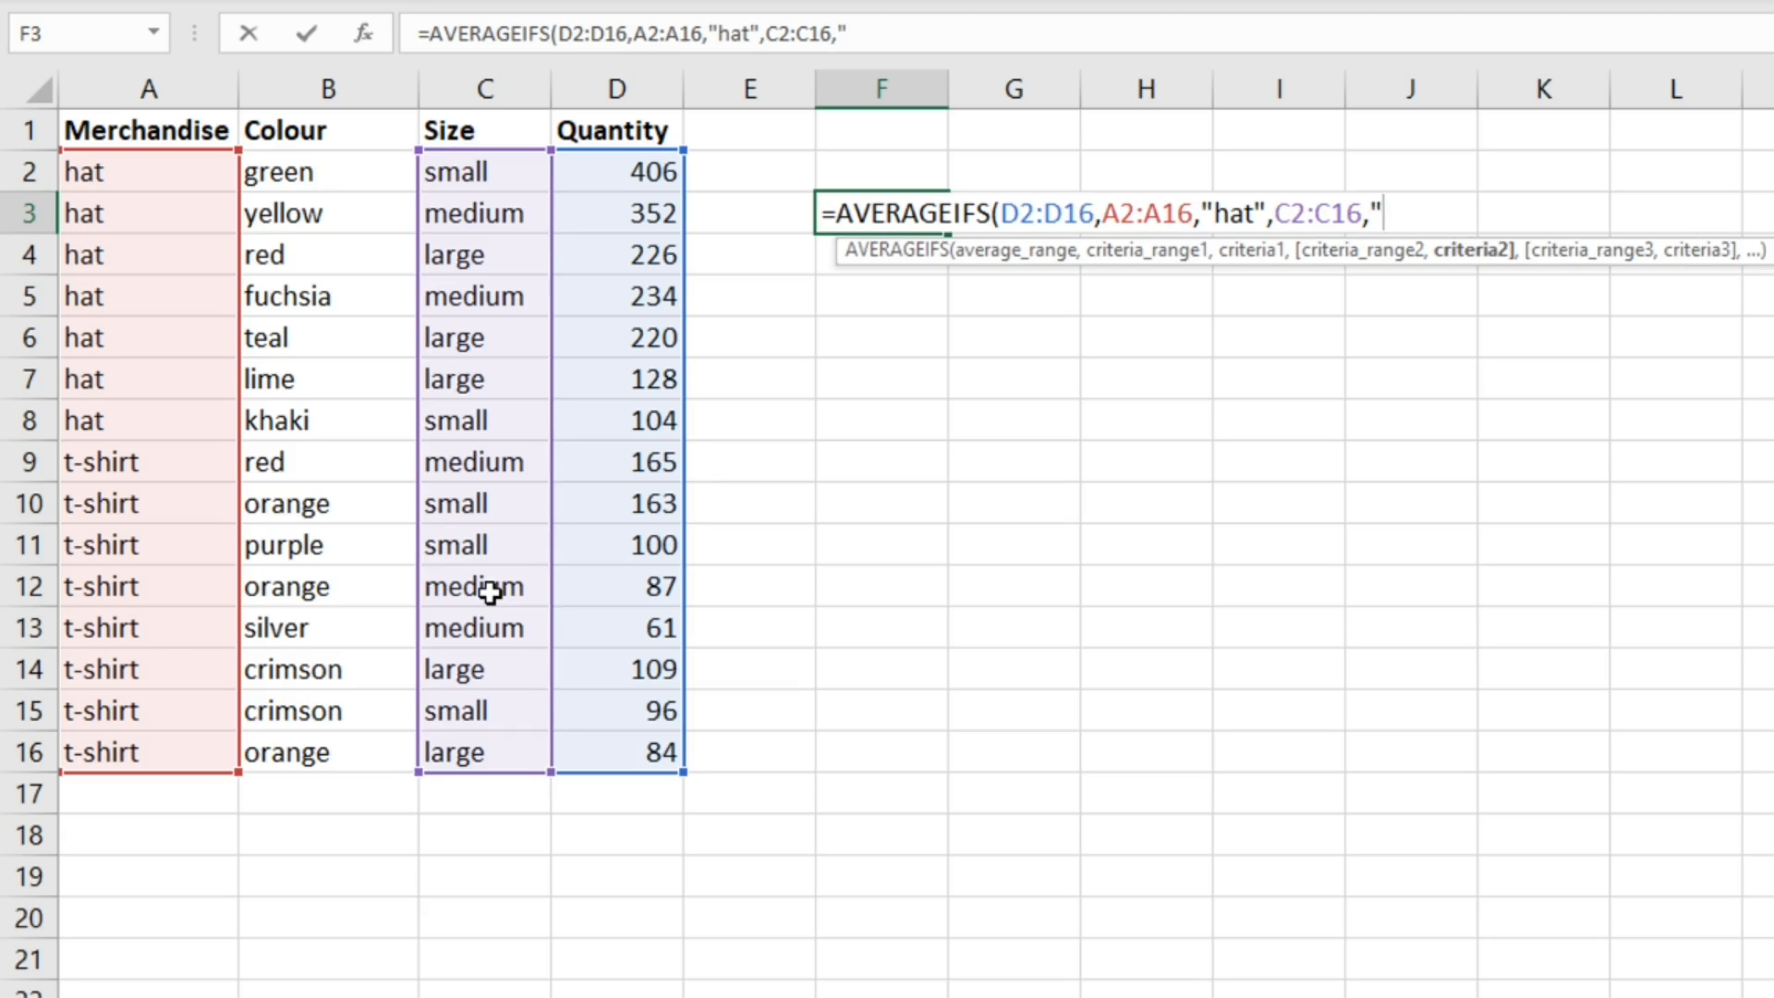
type("medi")
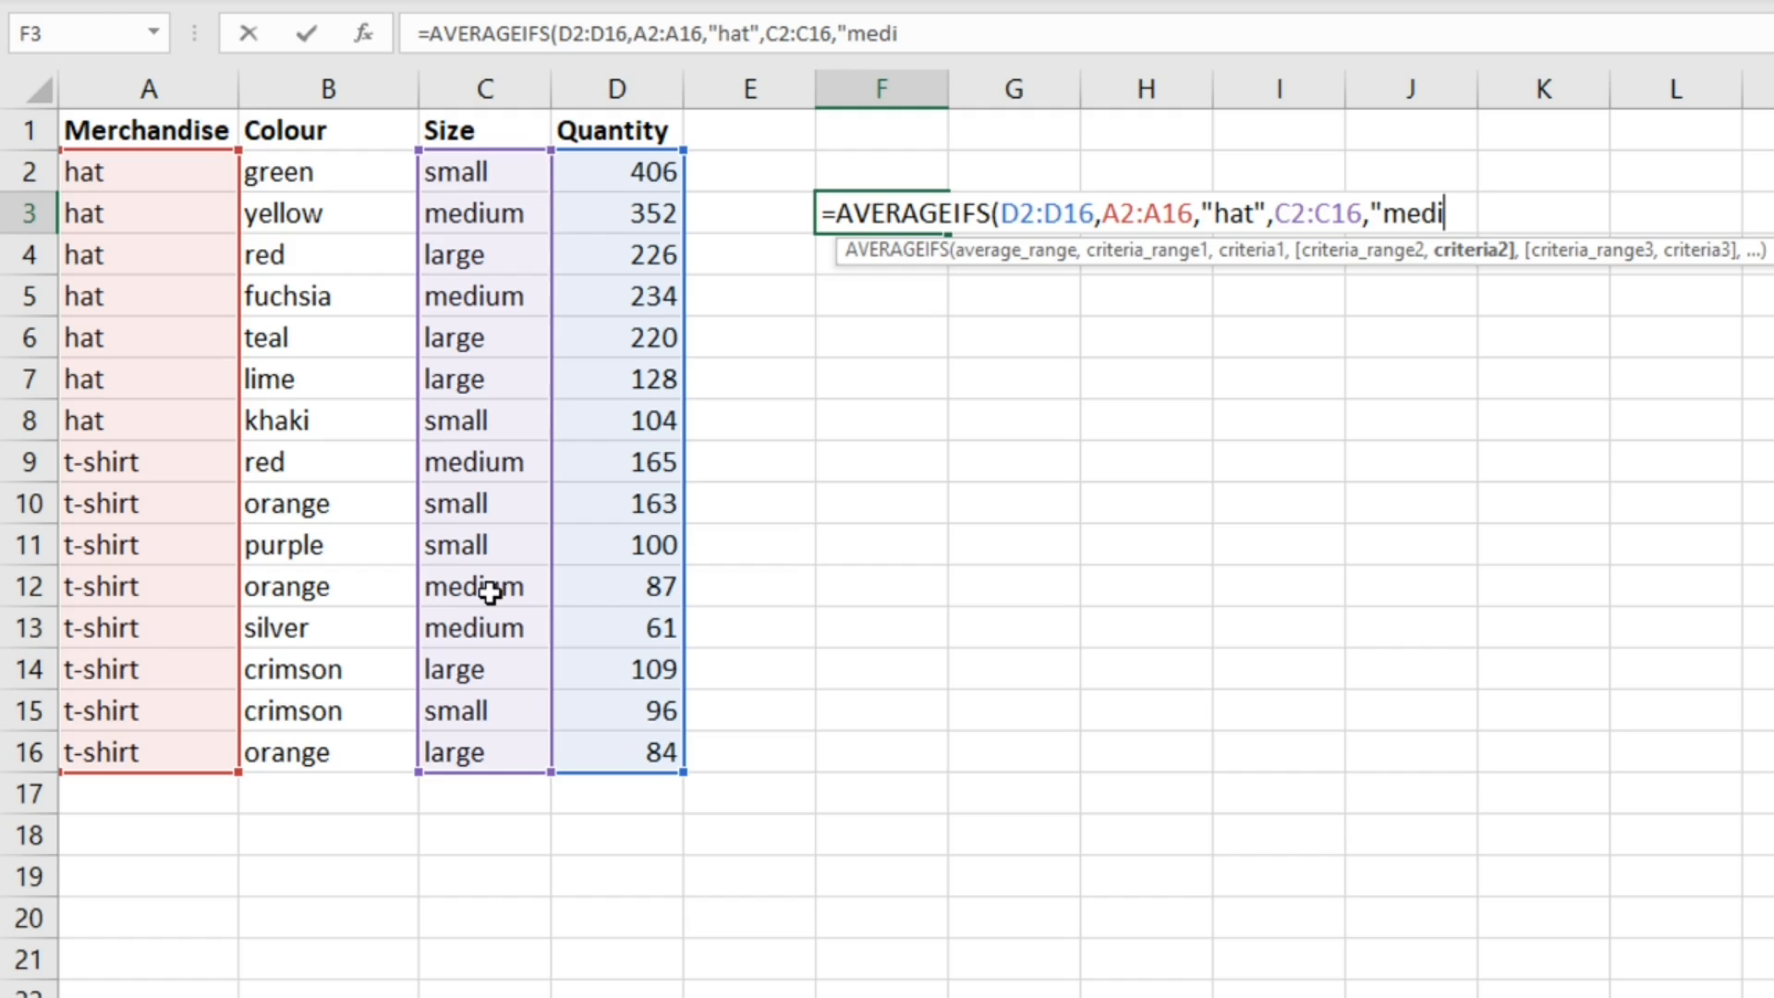
type("um\"")
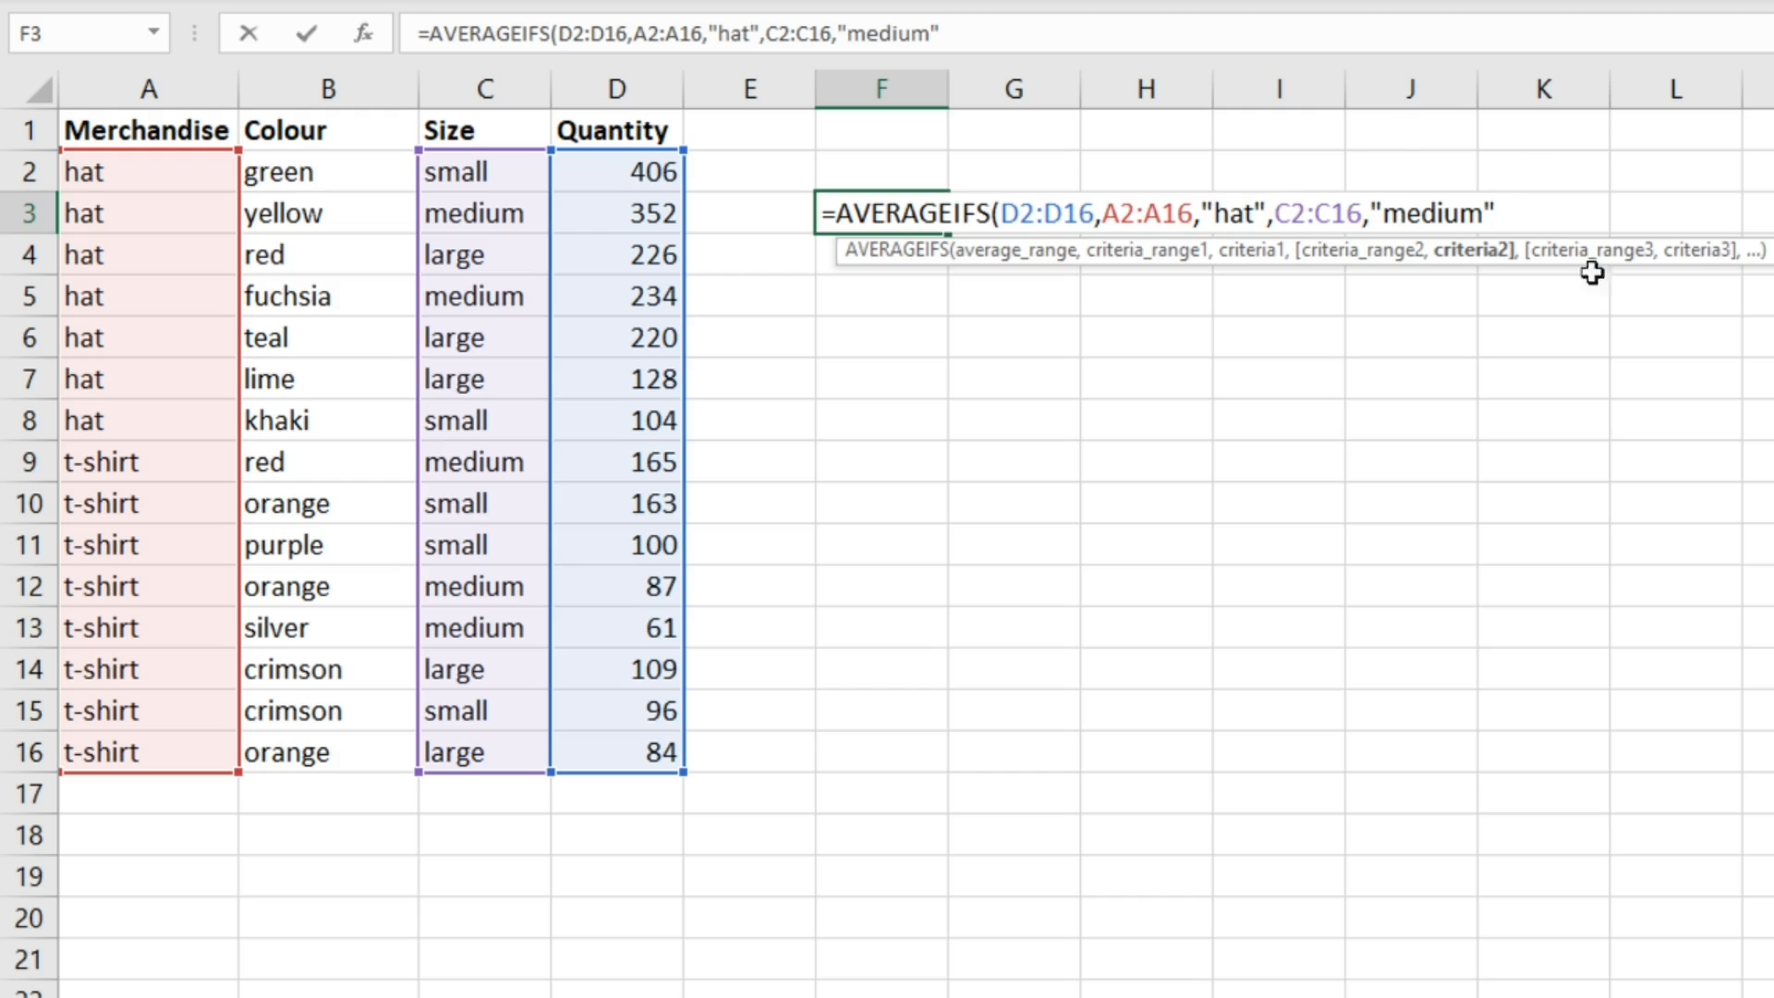
mouse_move(1474, 216)
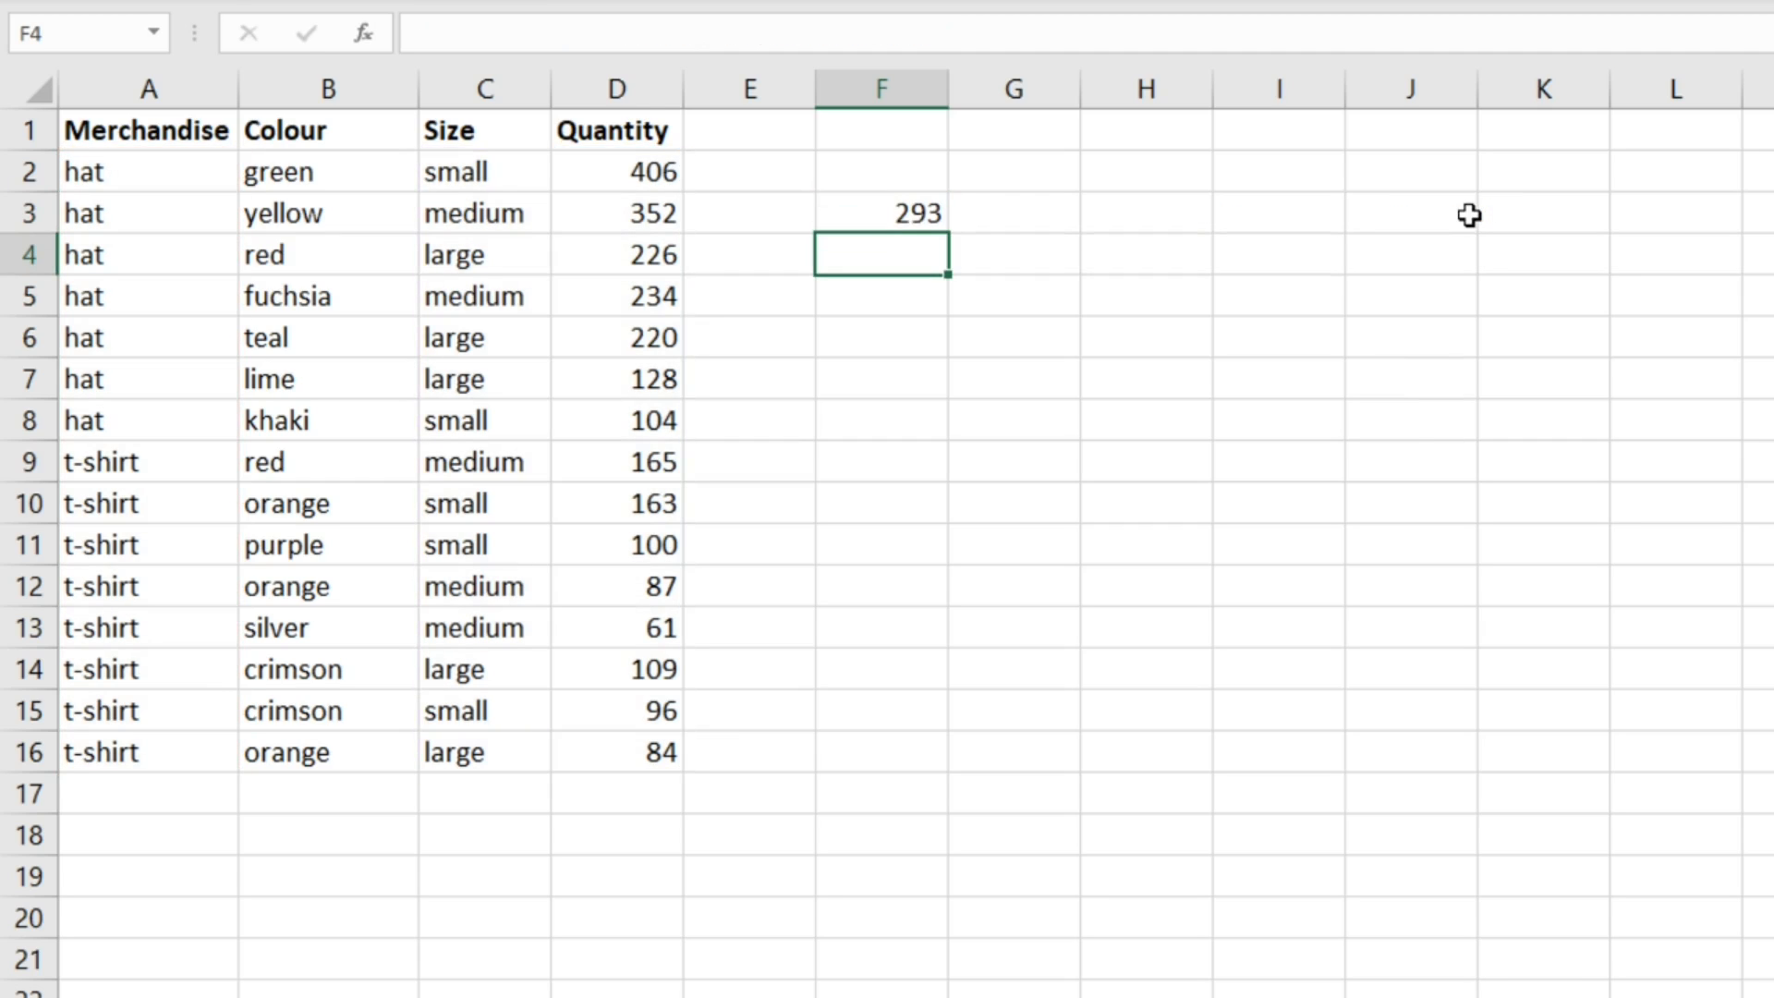
left_click(881, 213)
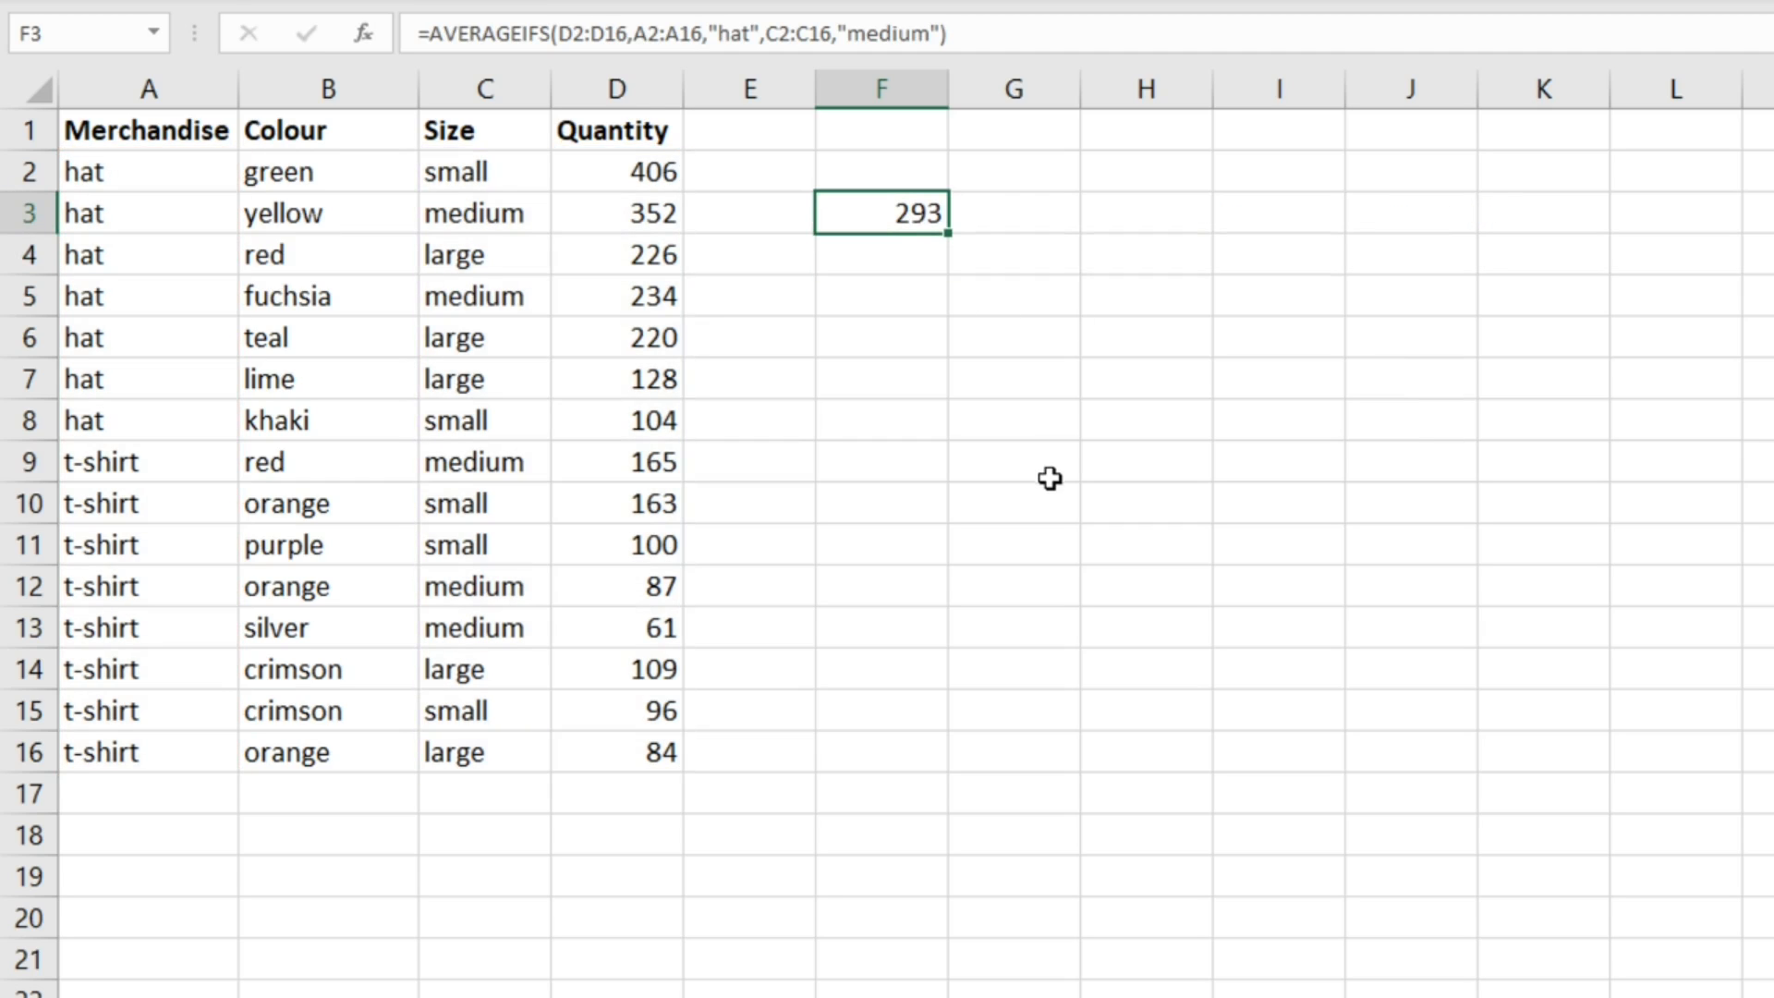
mouse_move(918, 274)
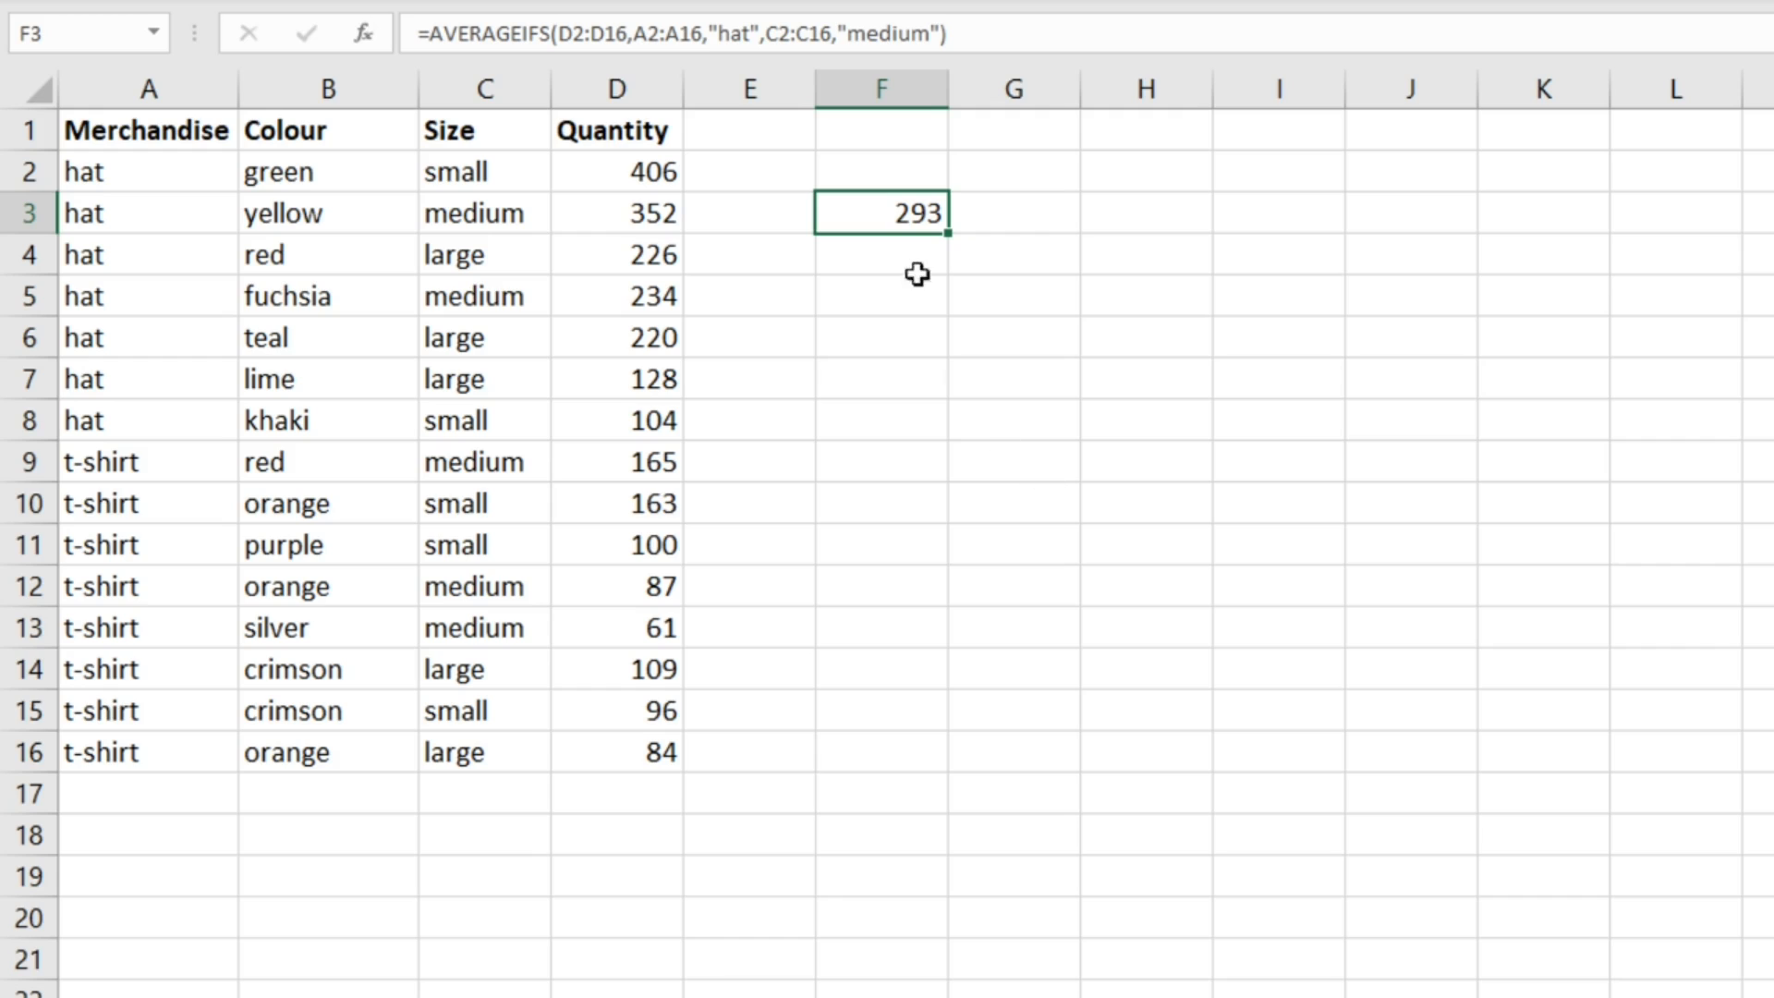
mouse_move(133, 209)
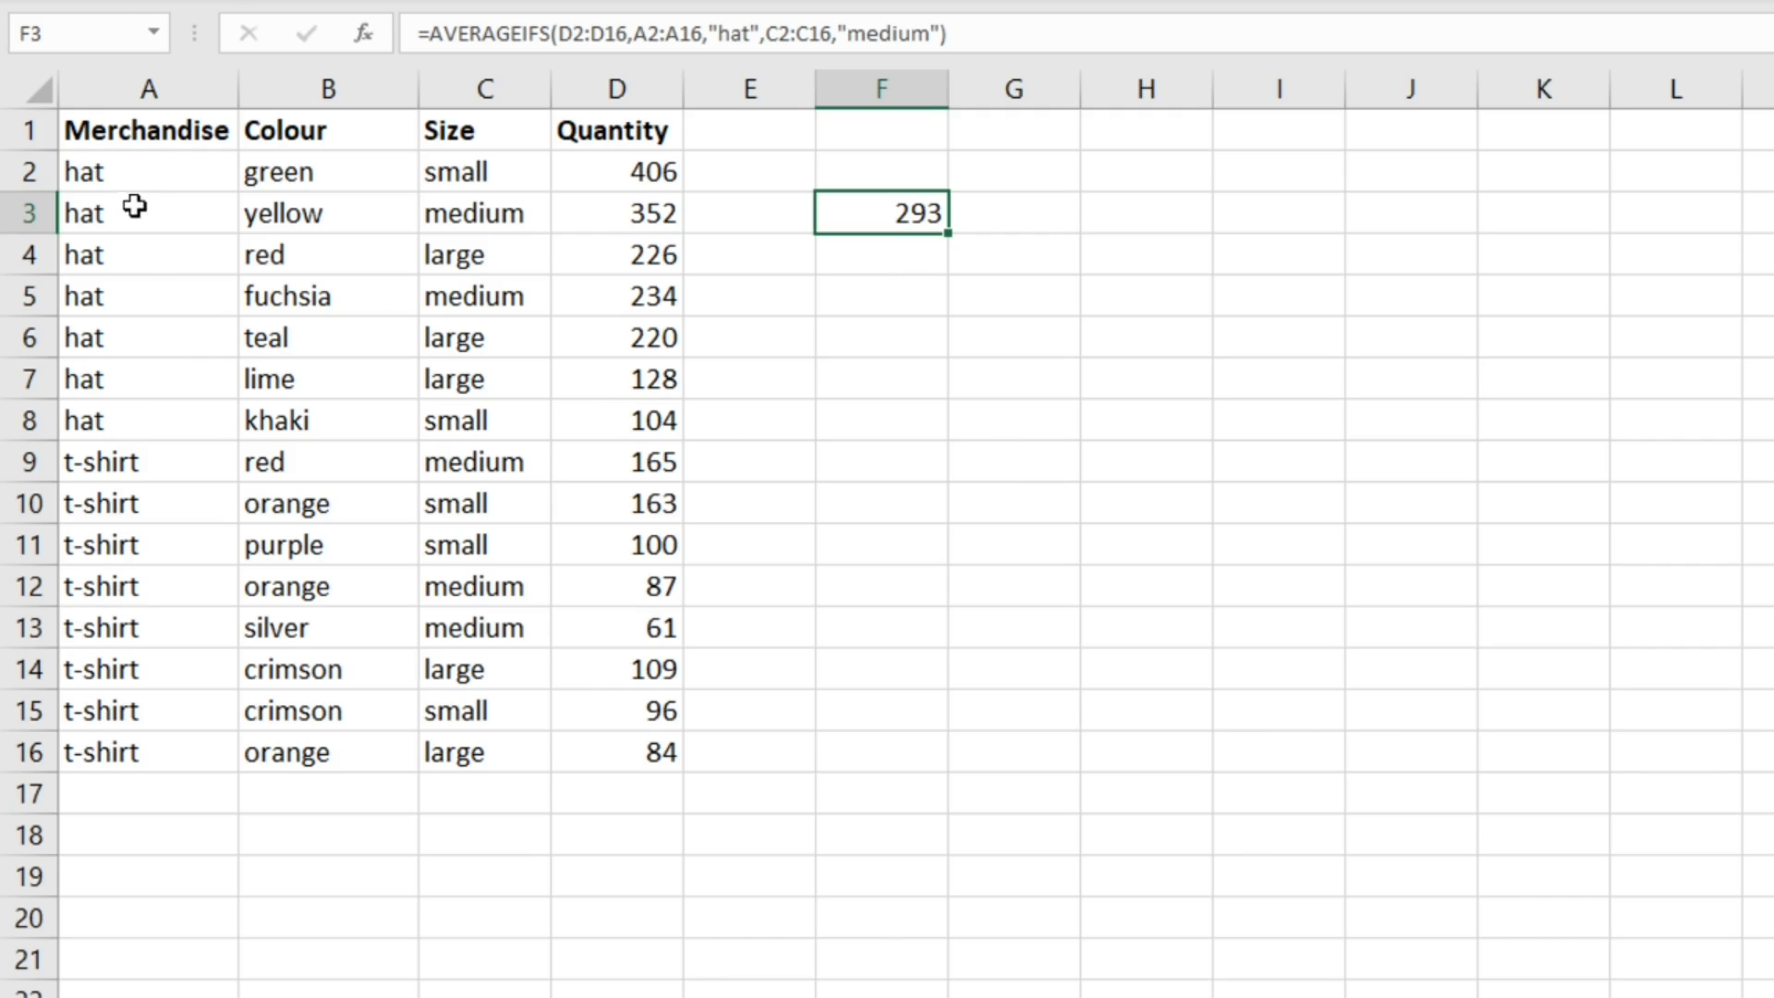
mouse_move(144, 348)
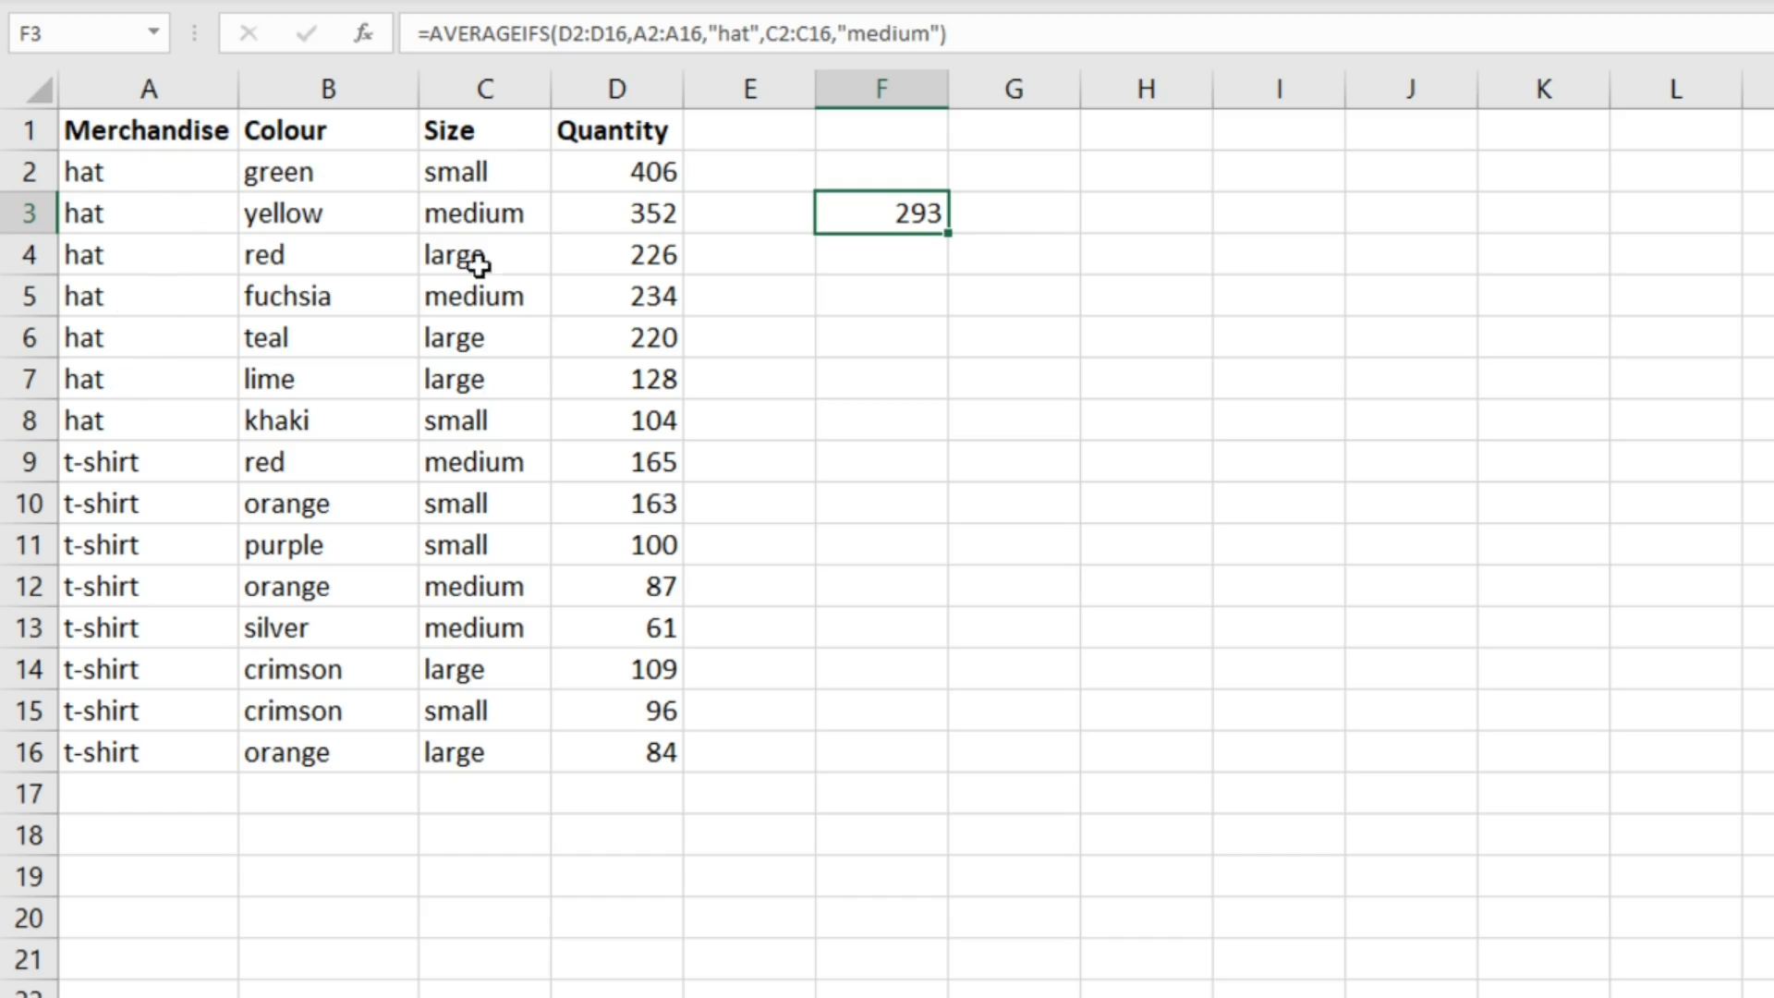
mouse_move(477, 261)
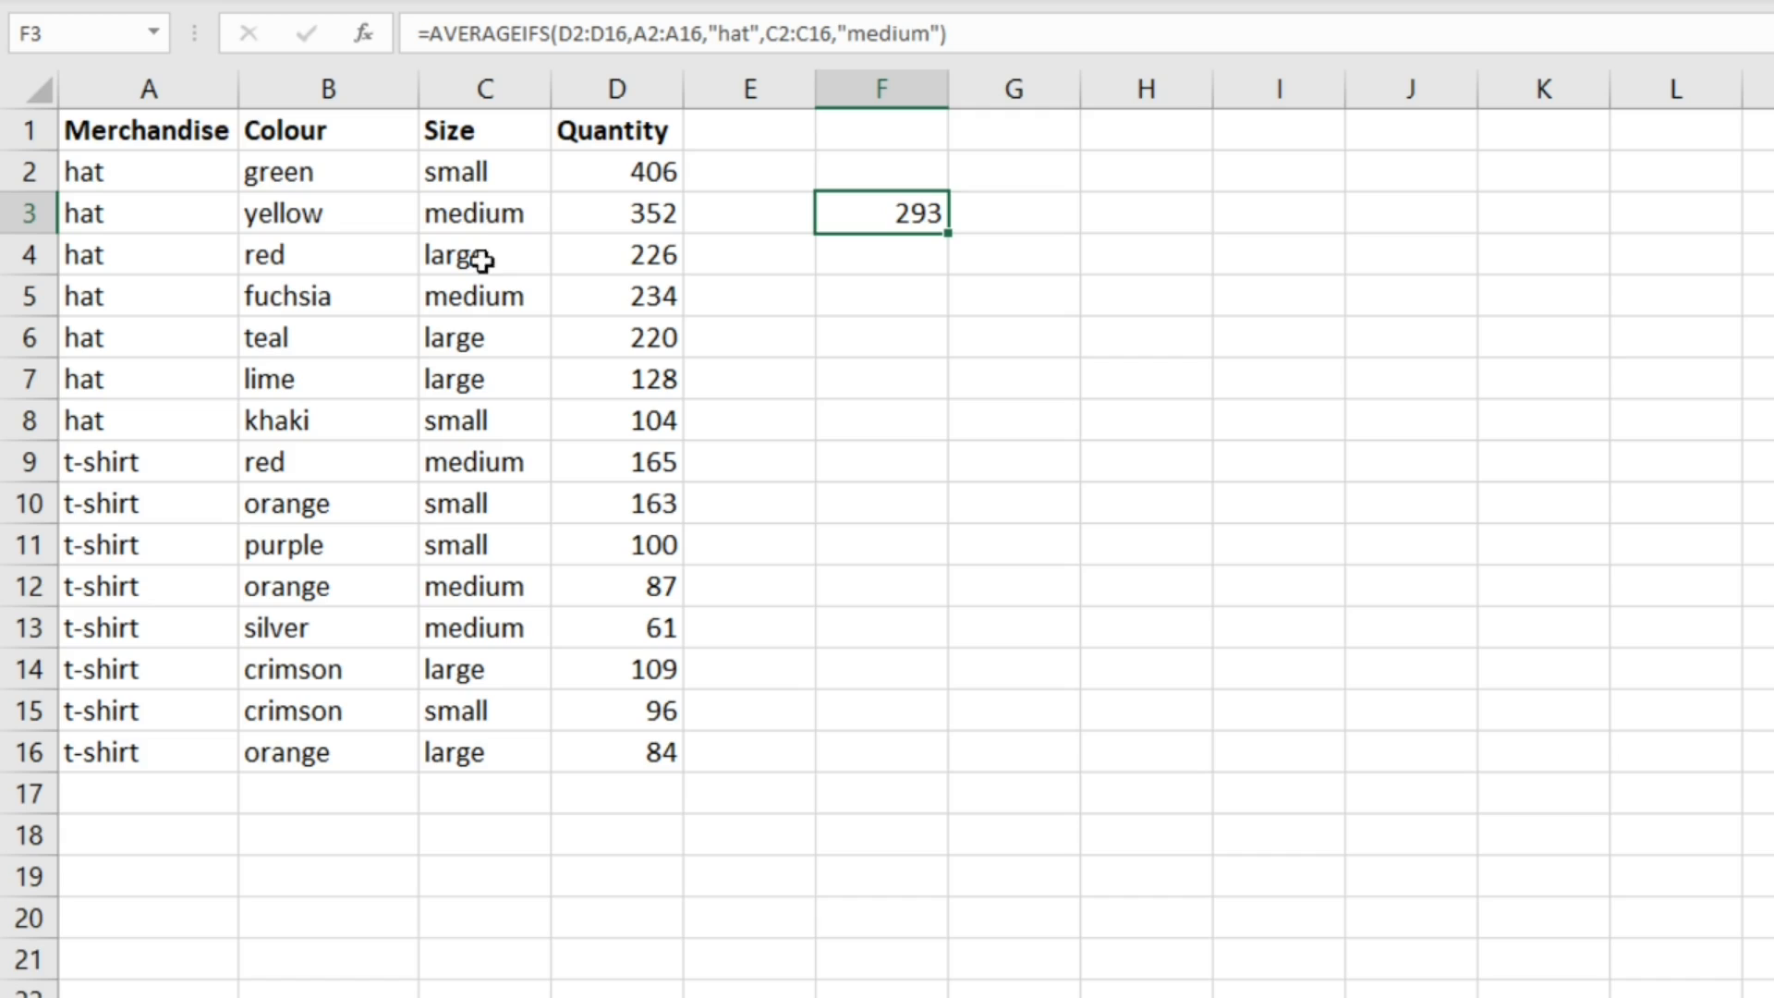
mouse_move(621, 215)
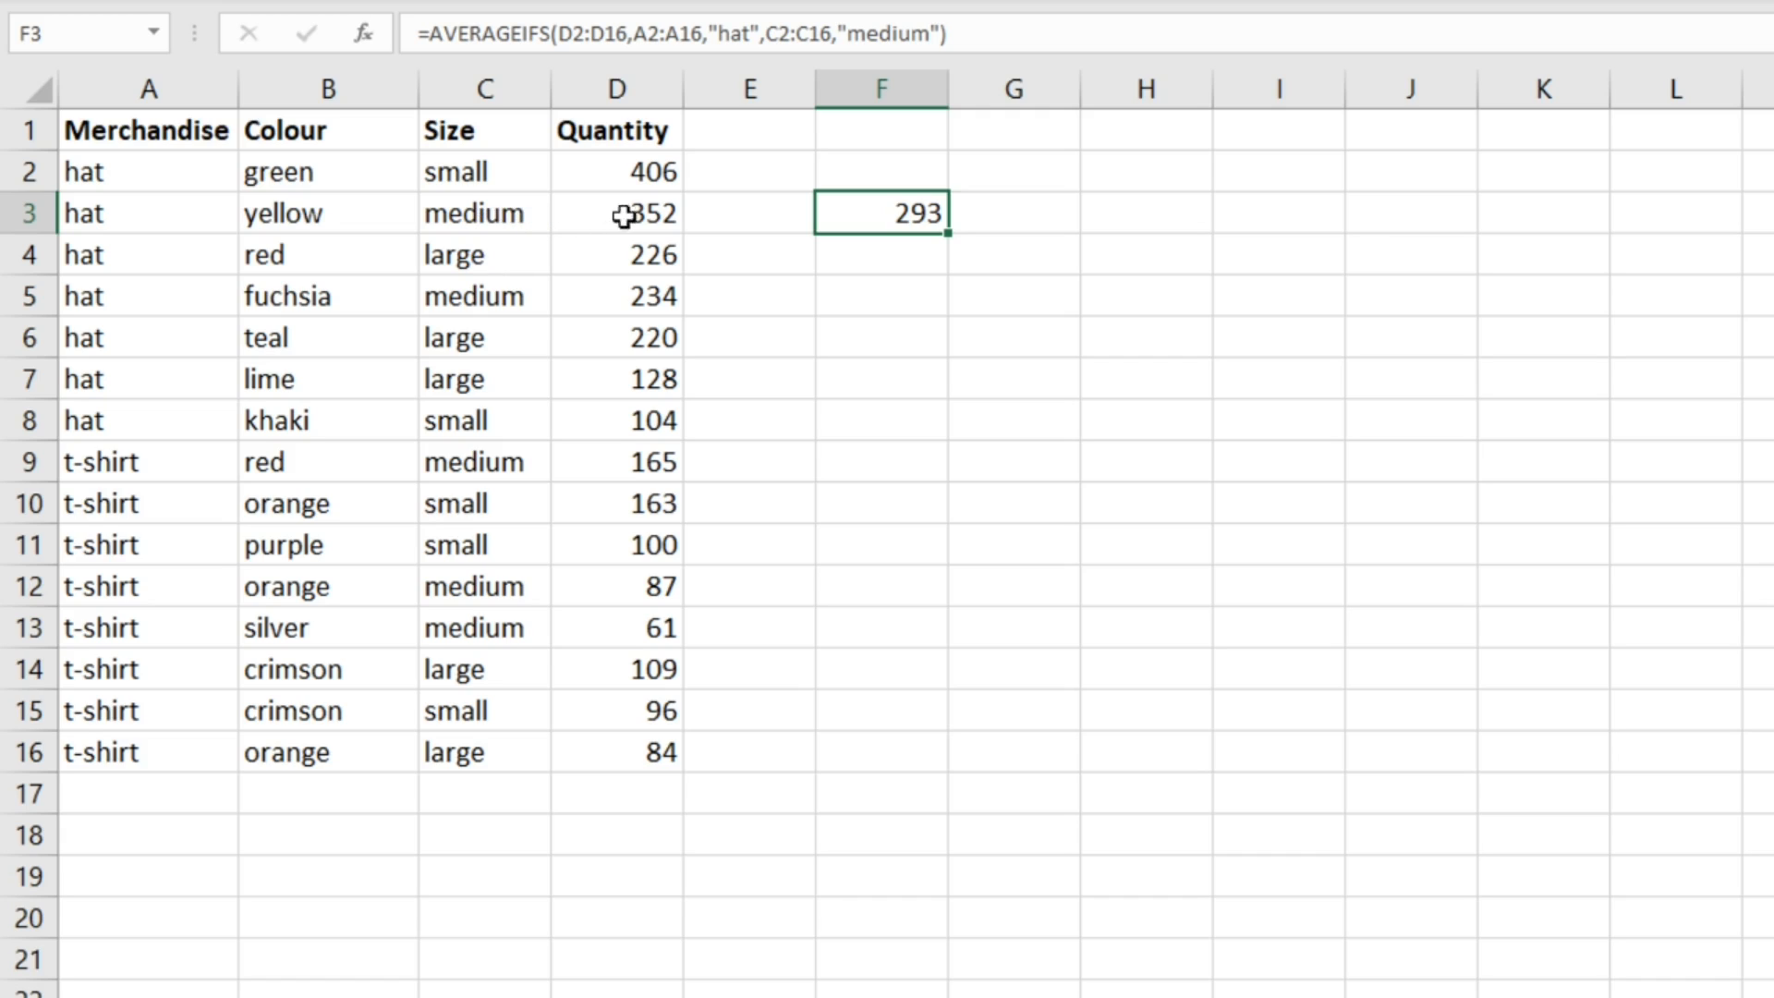
left_click(617, 212)
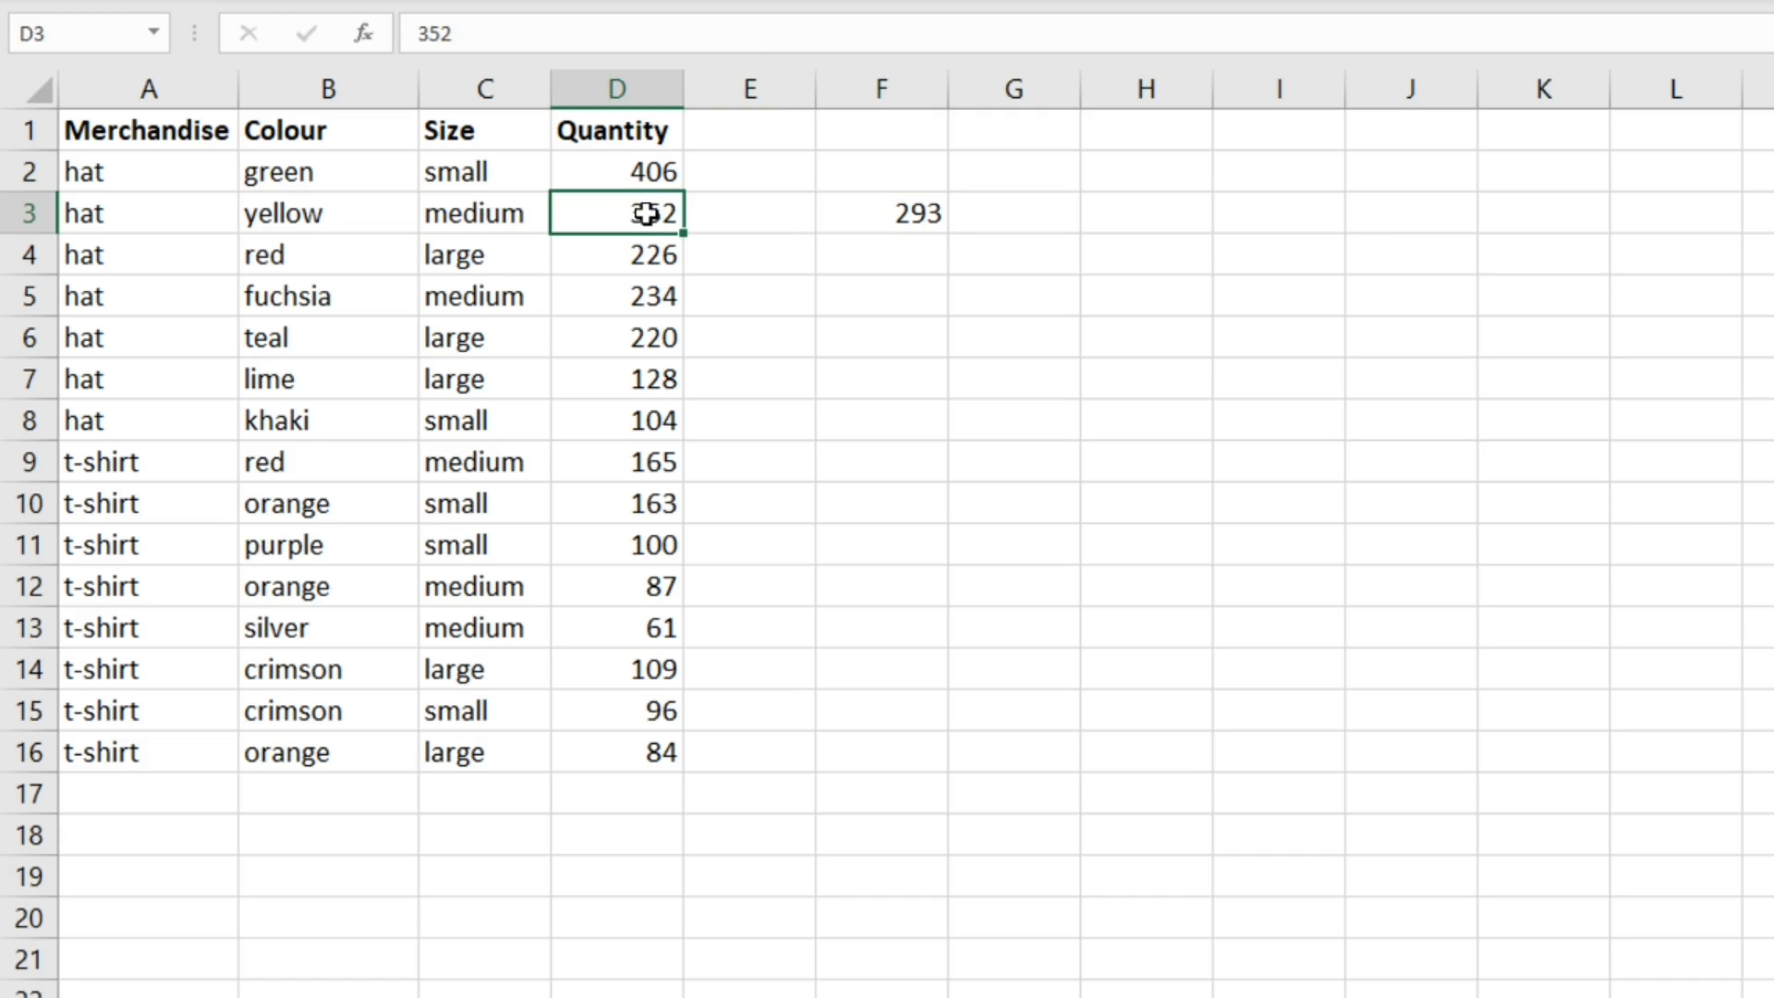
left_click(615, 295)
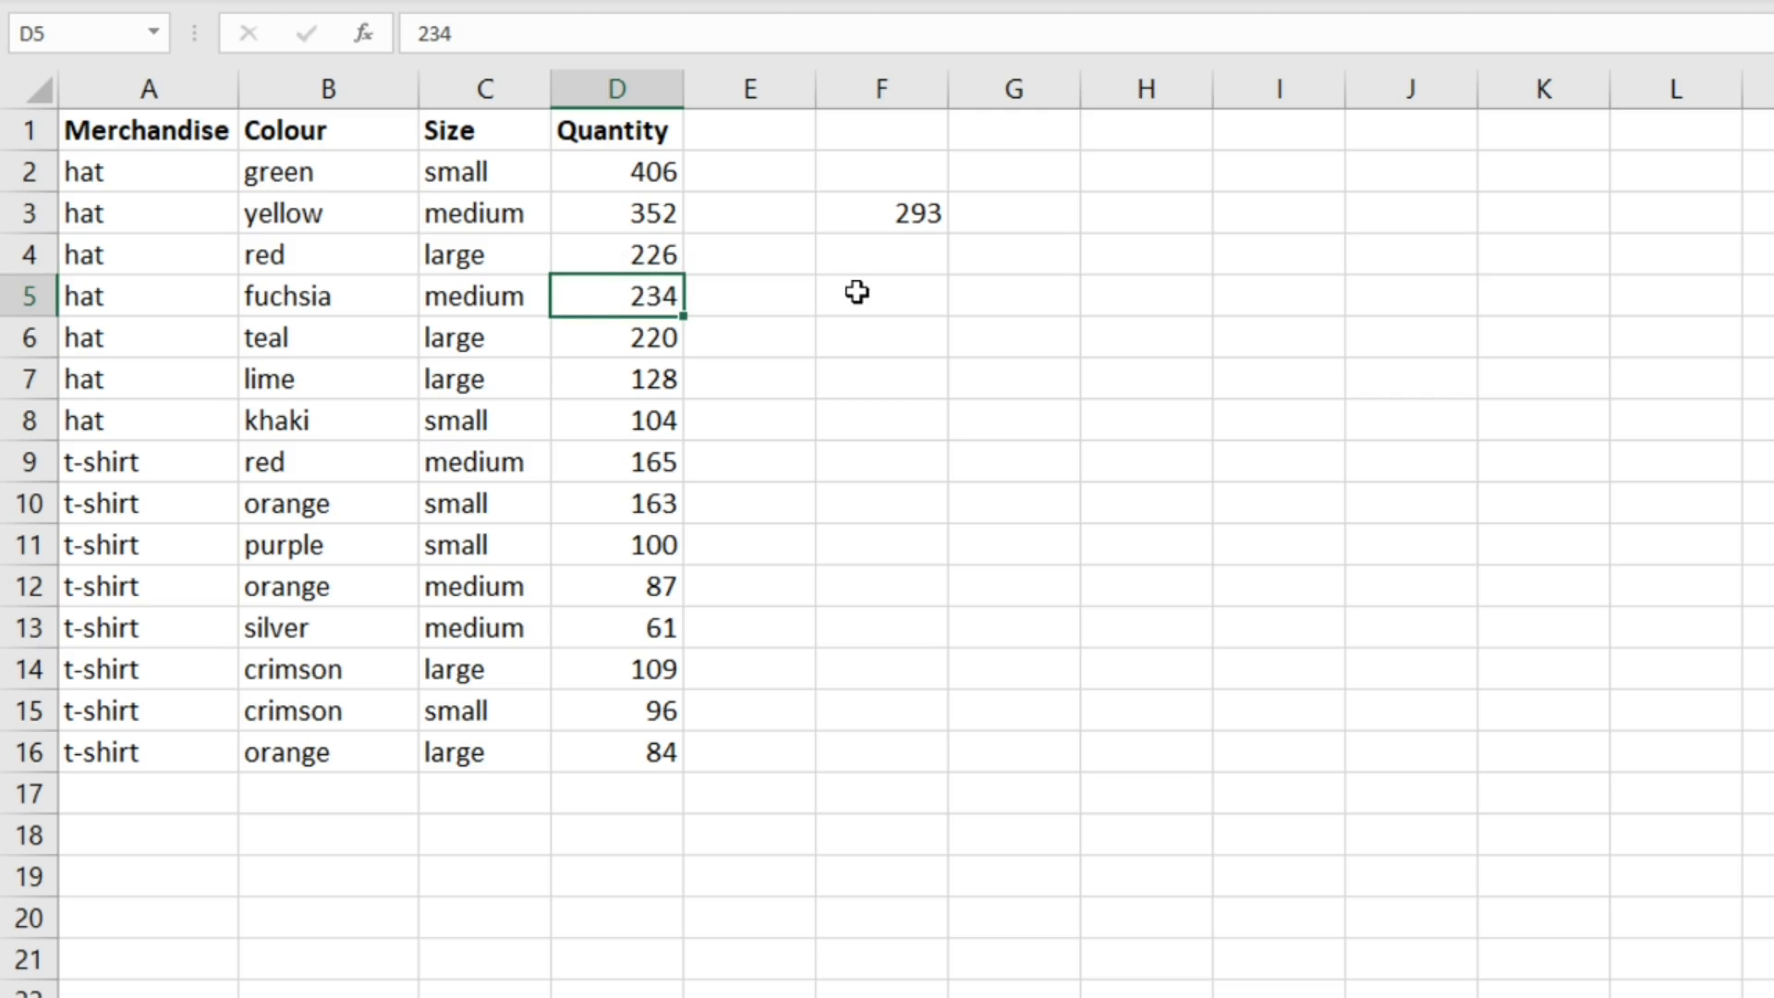
type("=aver")
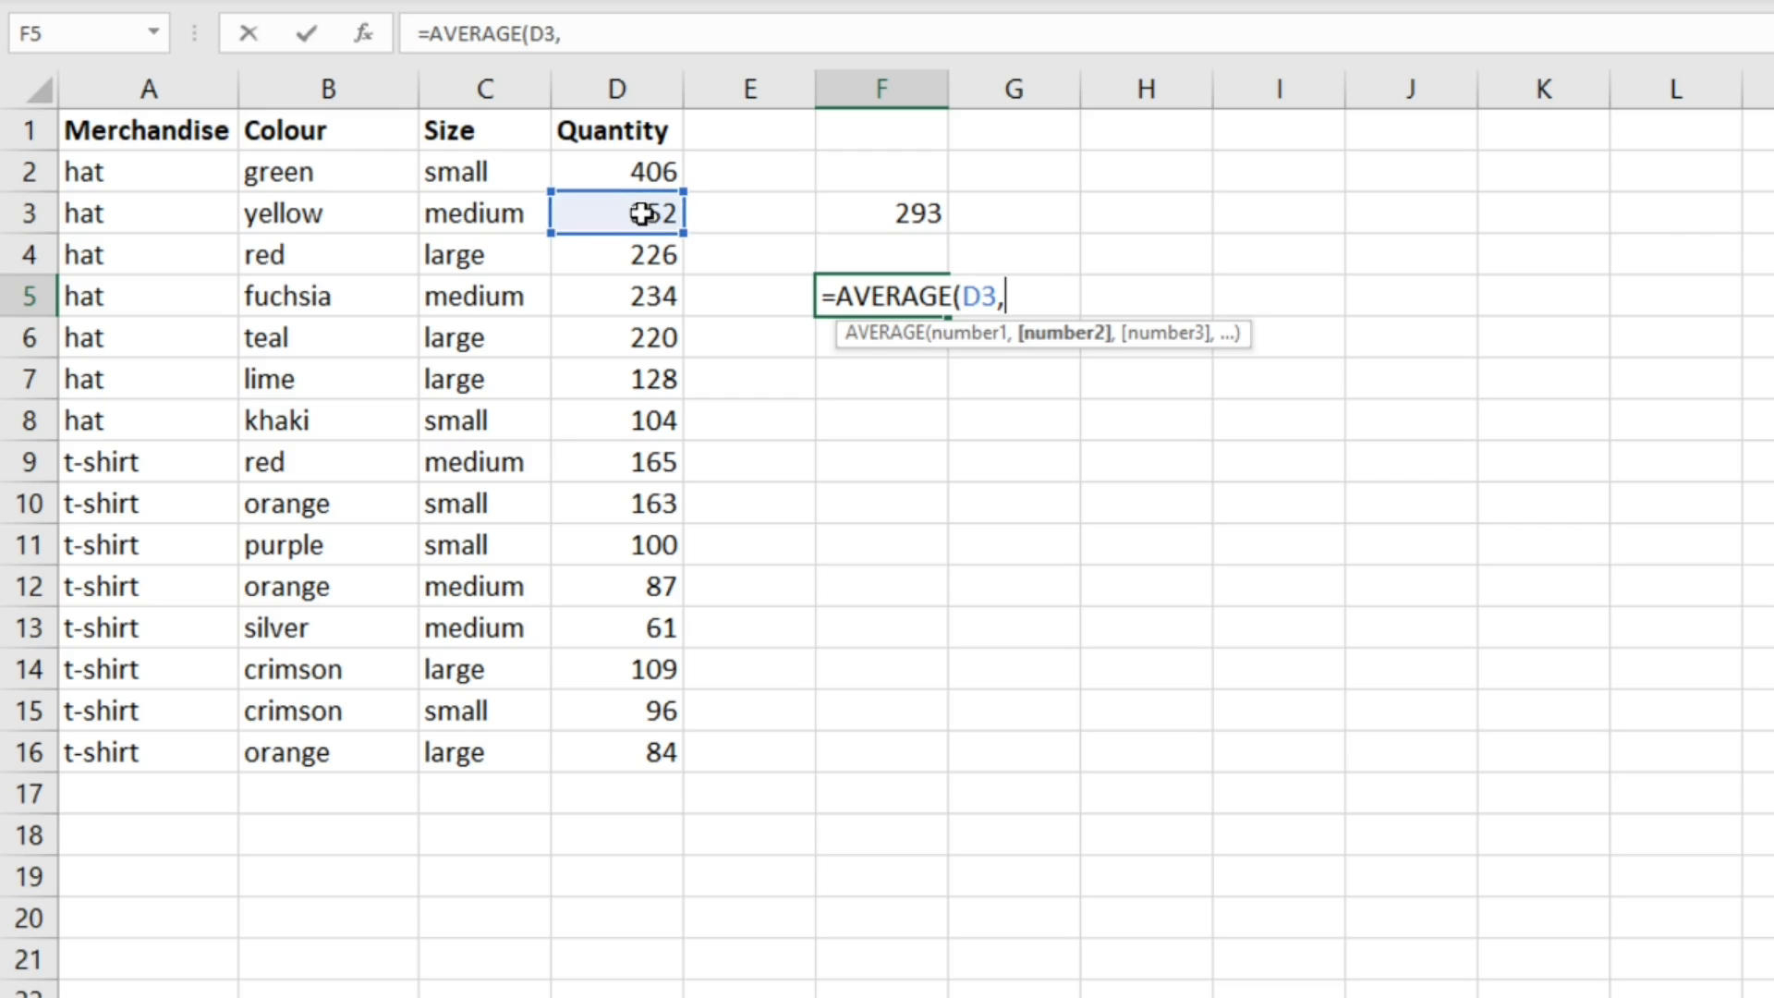
key("Return")
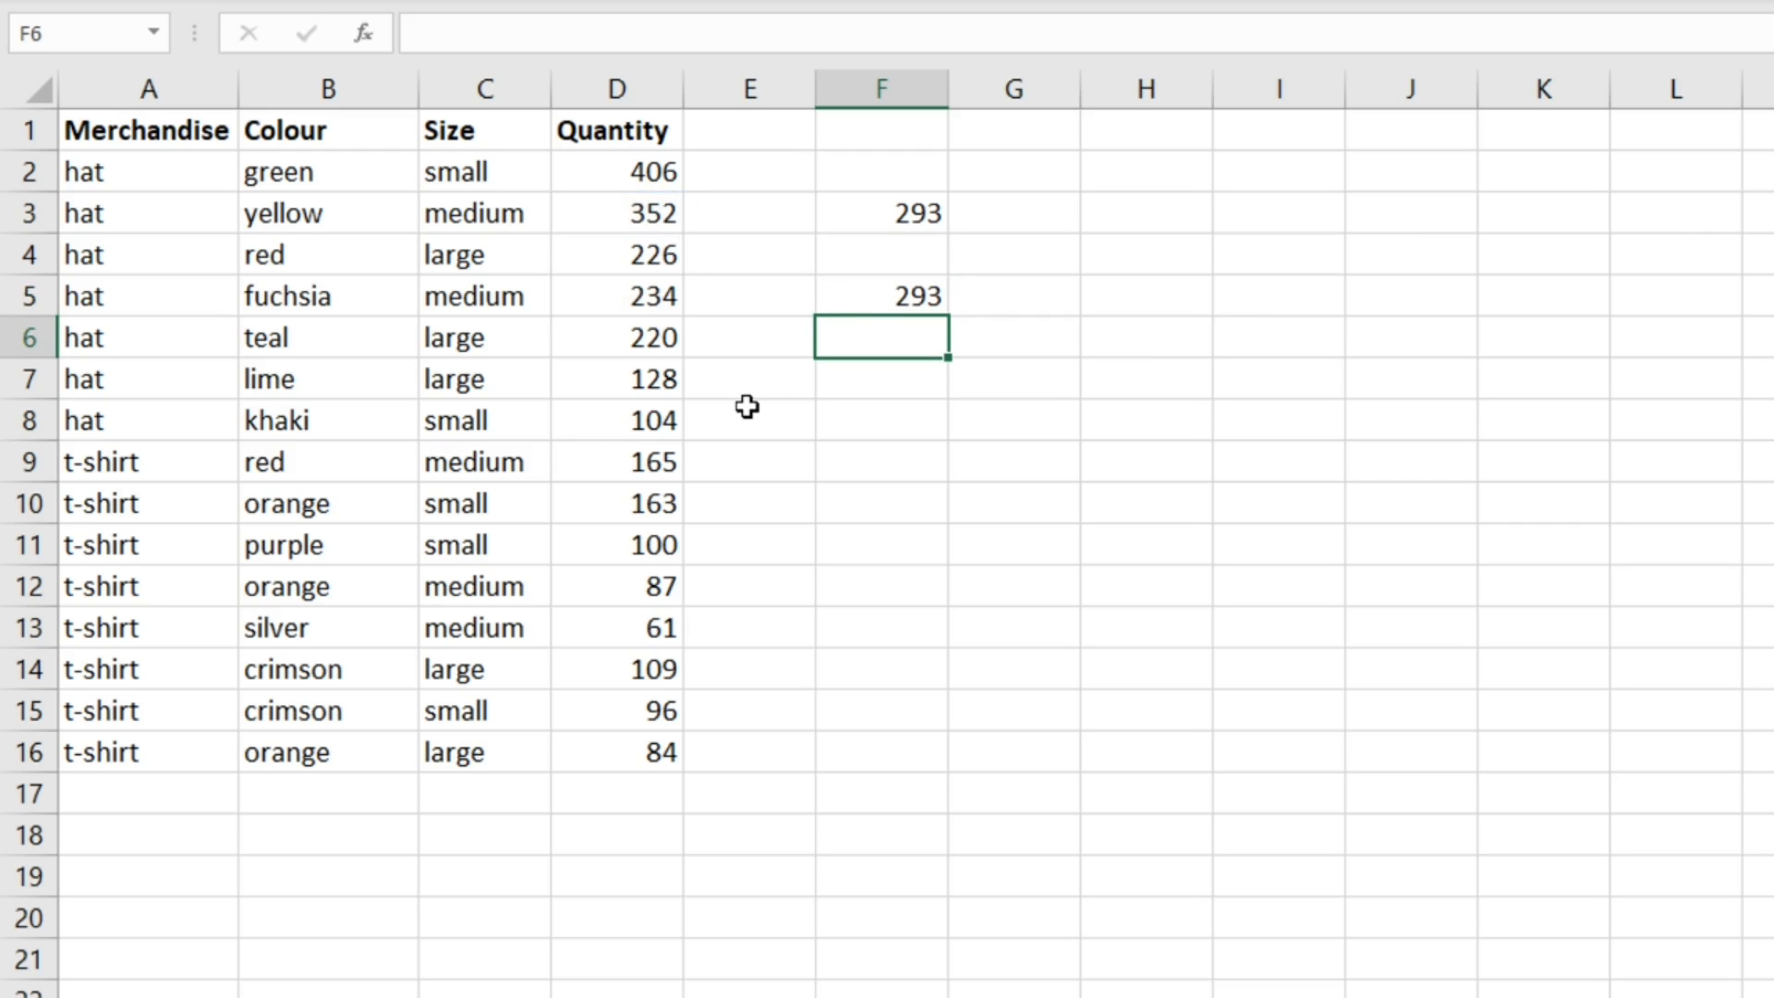
left_click(882, 295)
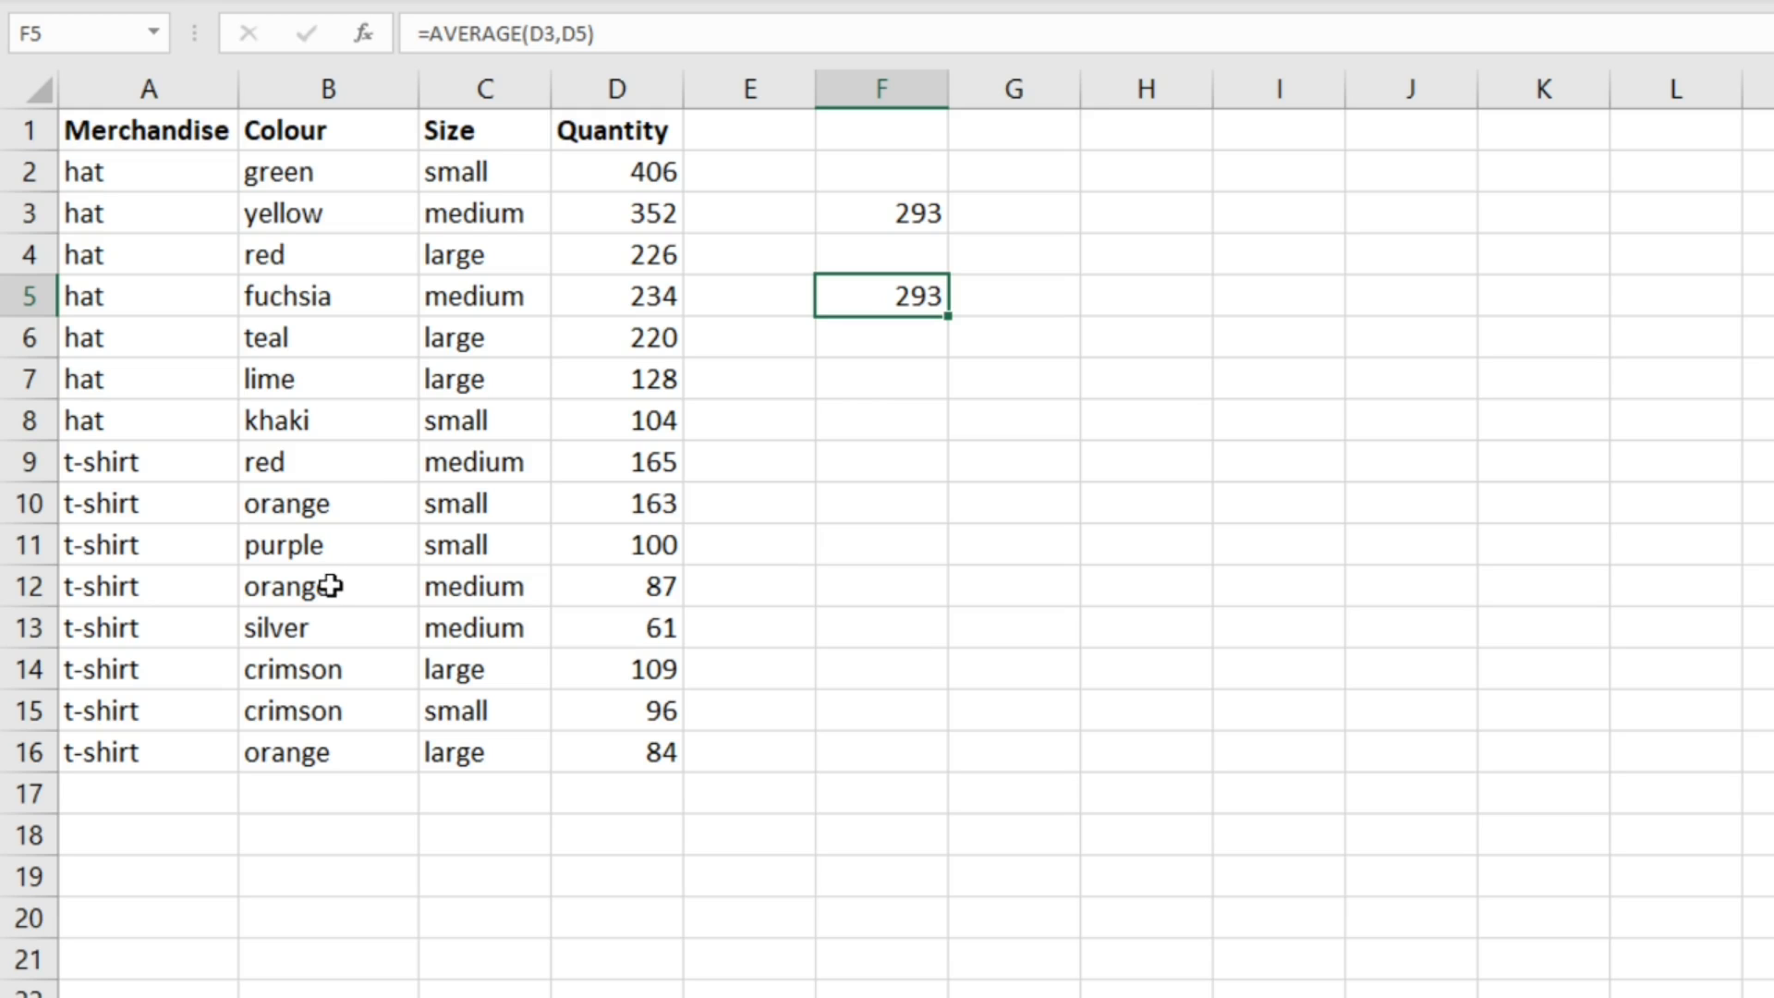
key("Delete")
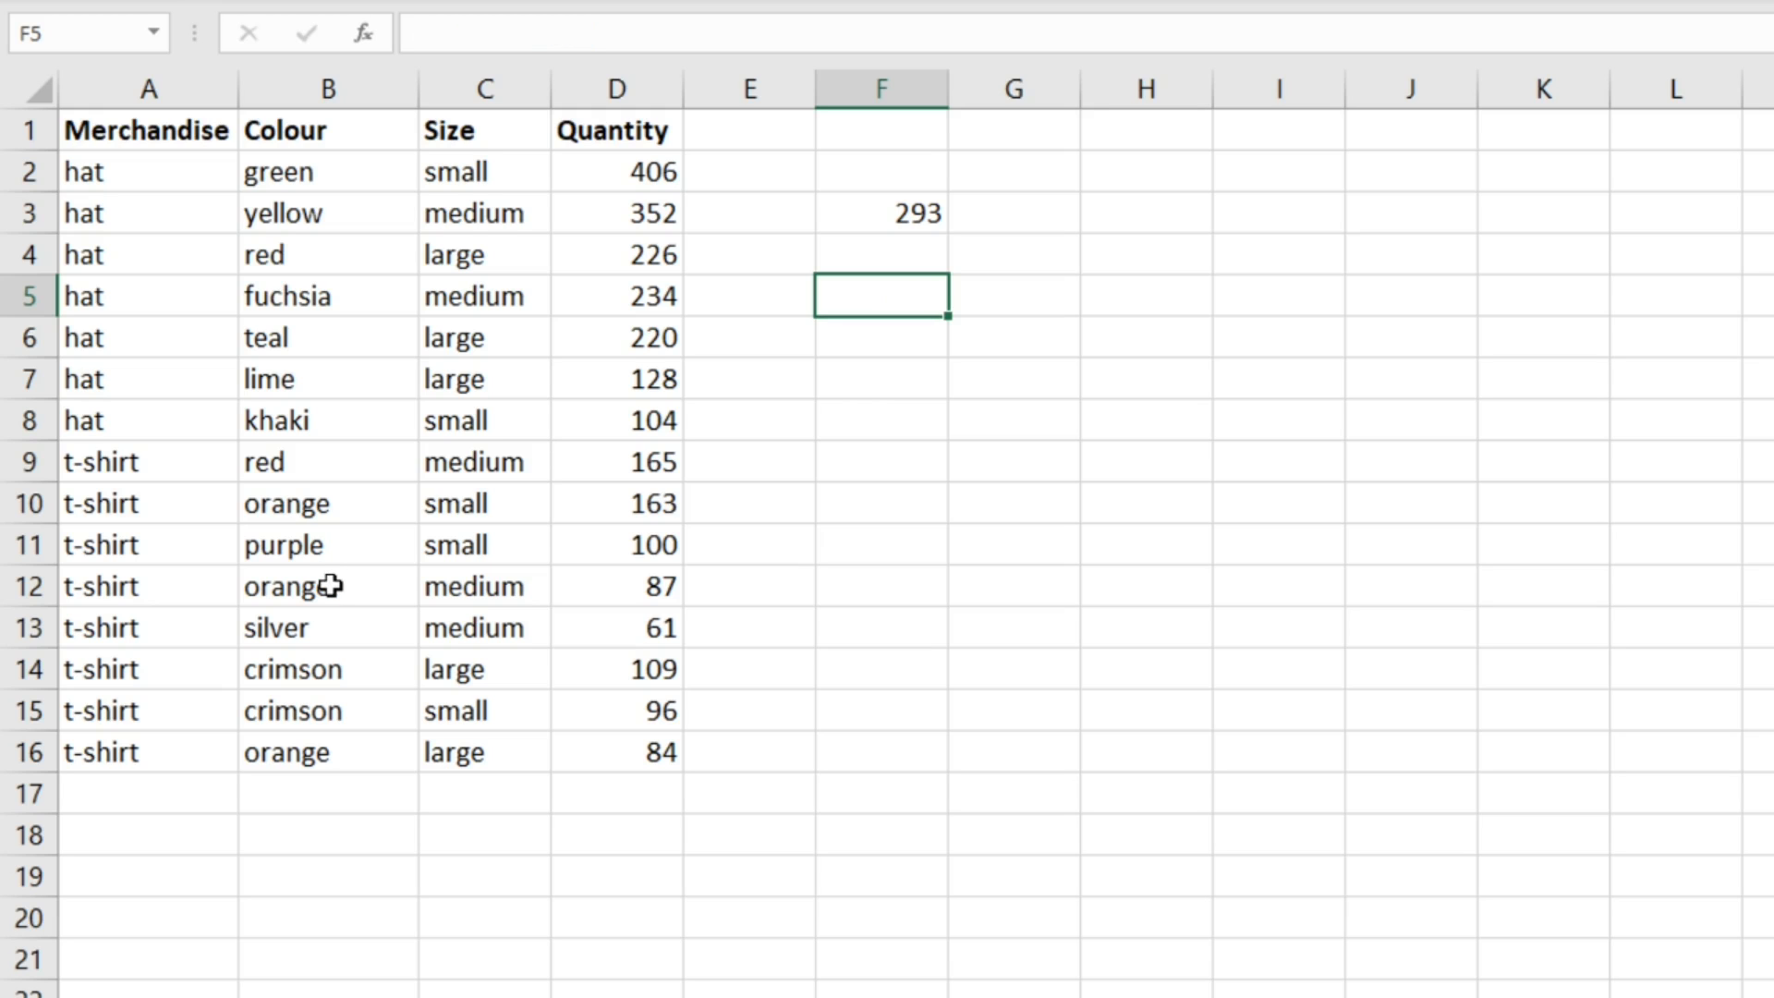